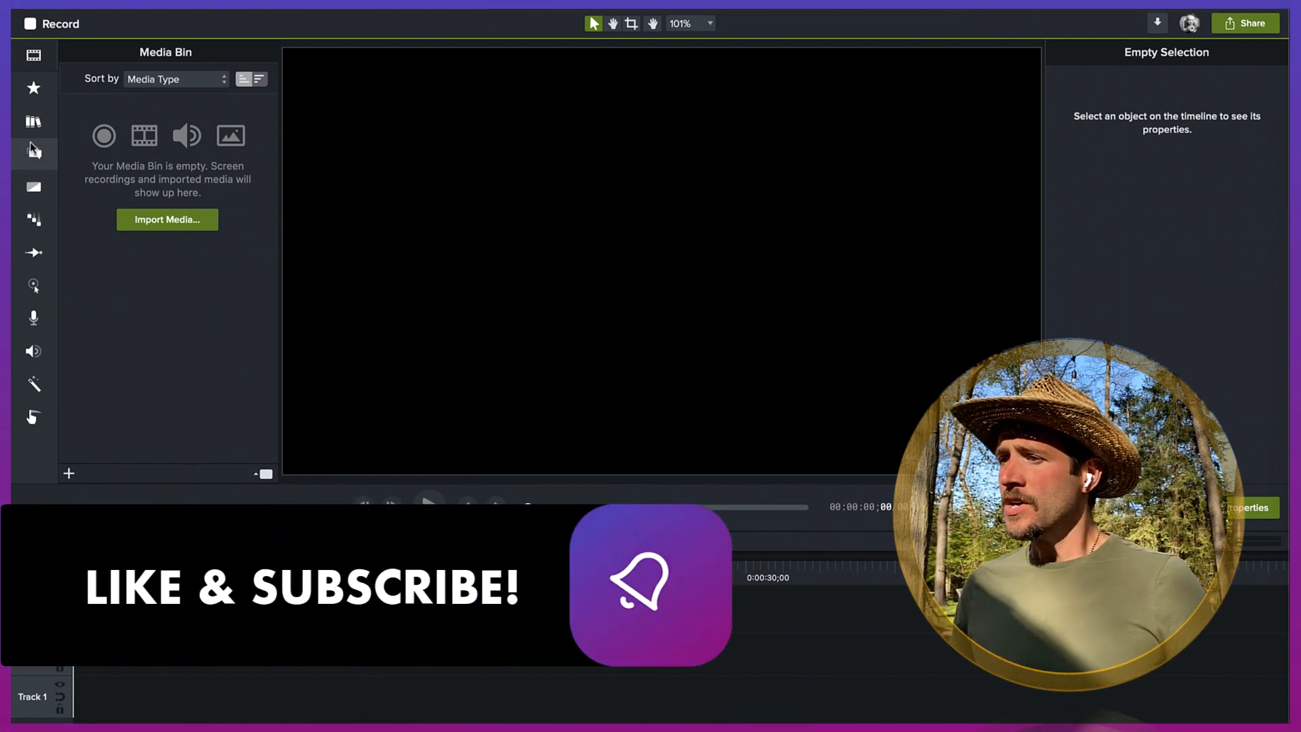
Step: Switch the asset library to FeatherIcons and scroll down to the bell icon
left_click(33, 121)
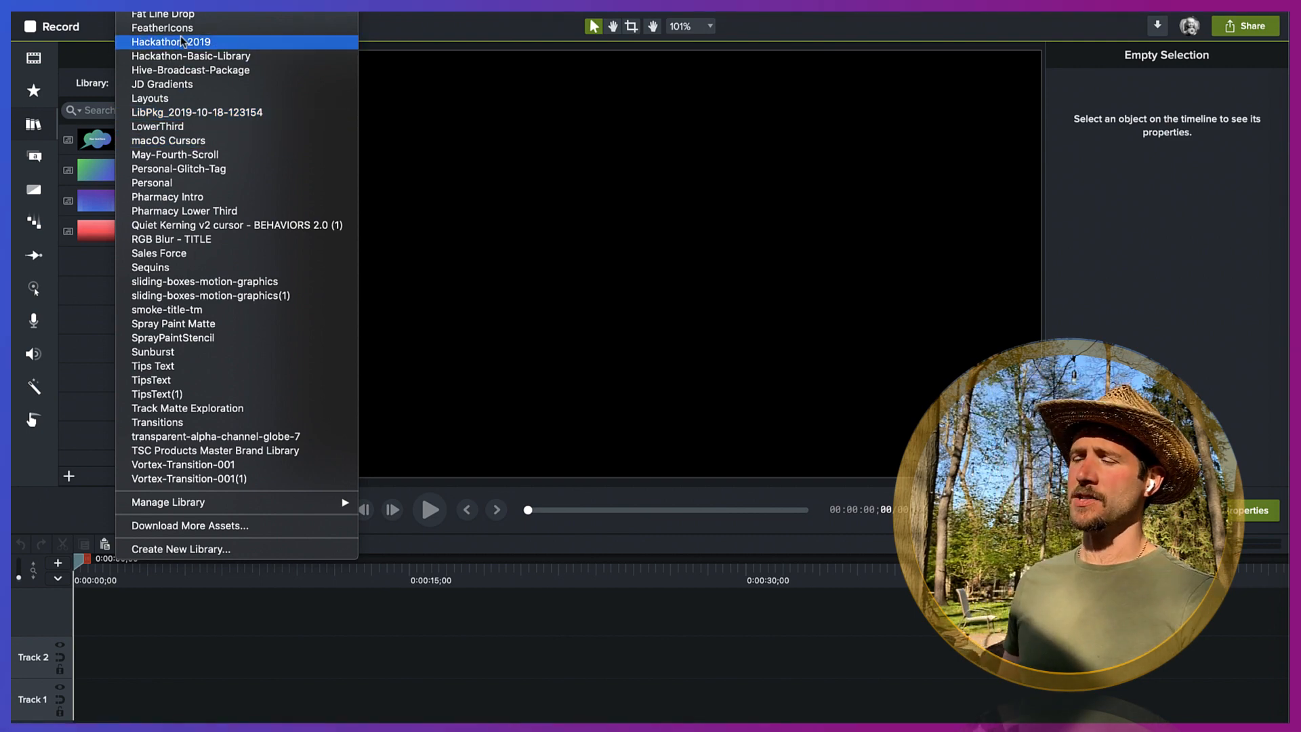
left_click(161, 28)
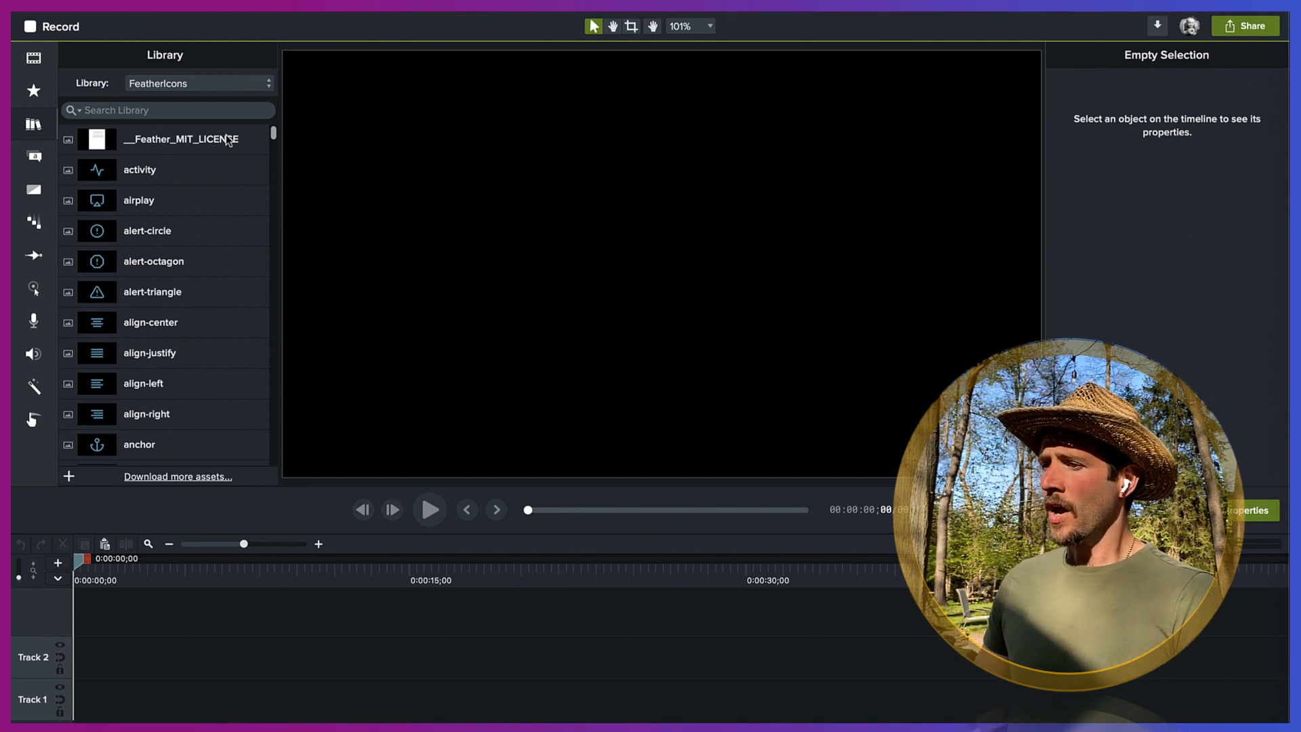
mouse_move(243, 231)
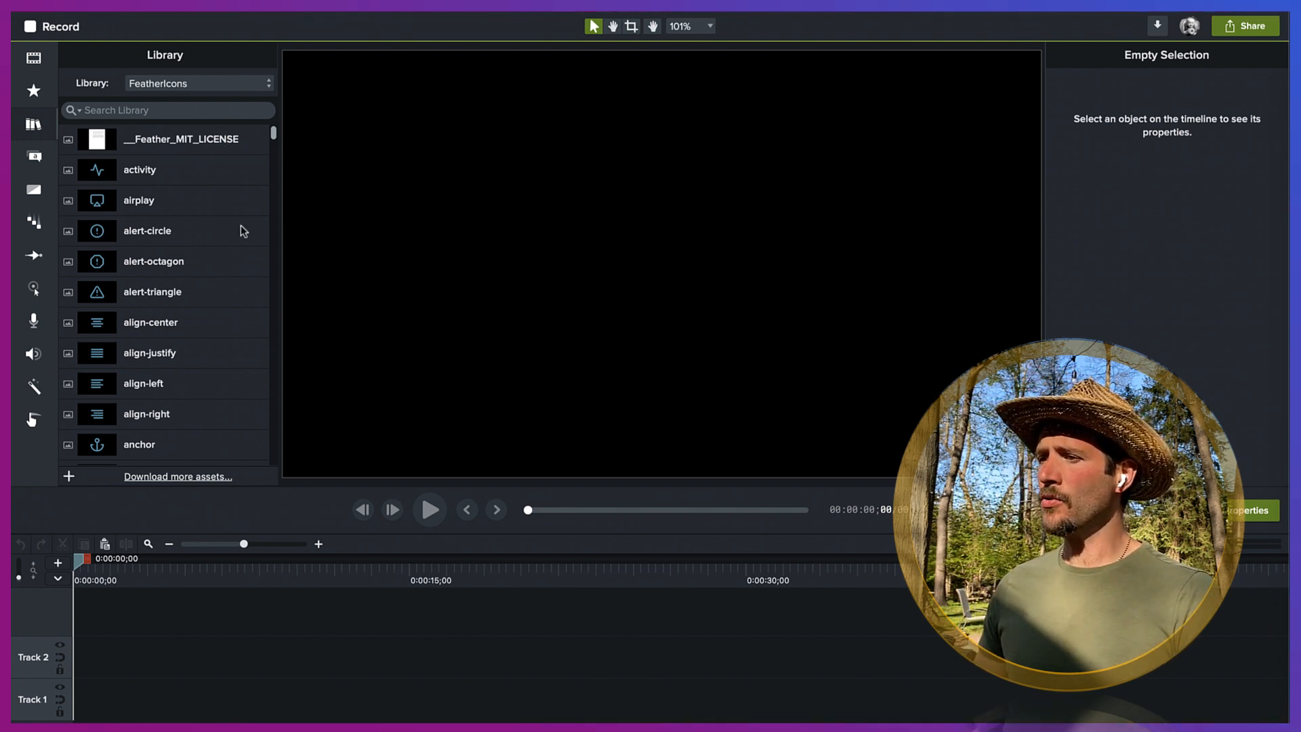
scroll("down", 3)
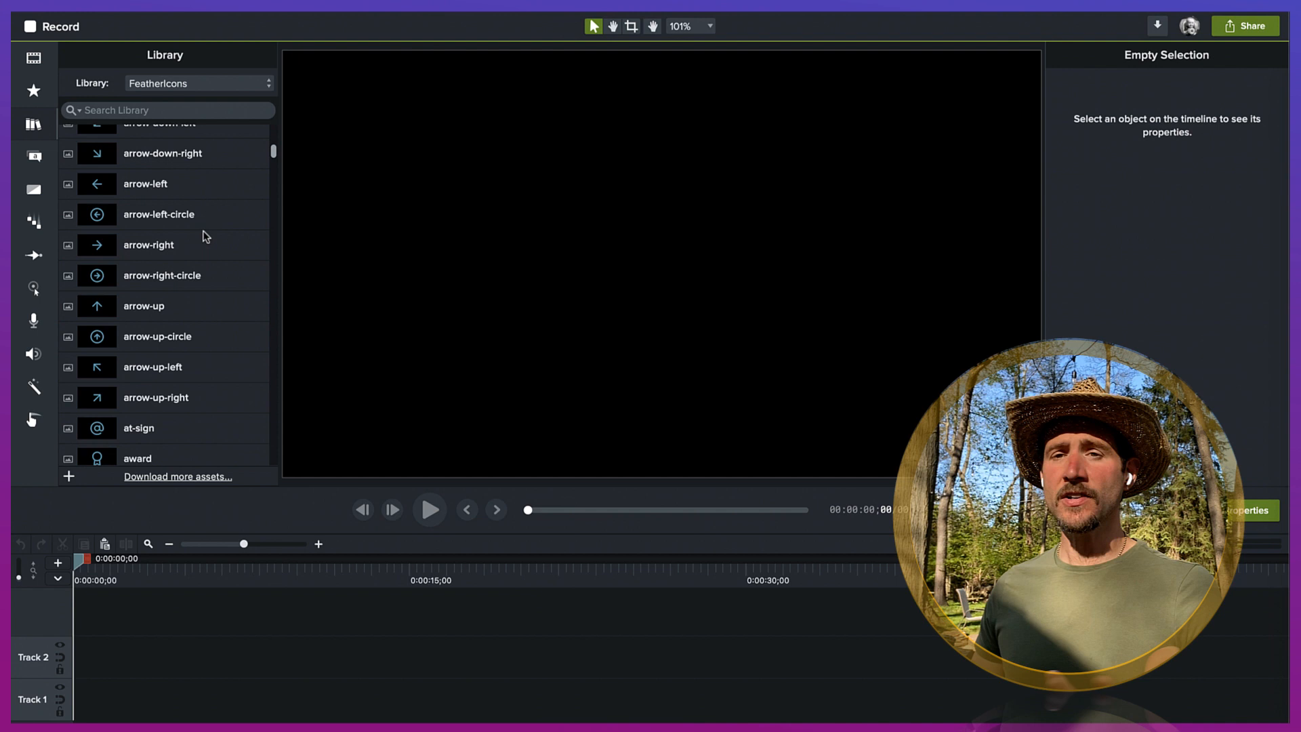
scroll("down", 3)
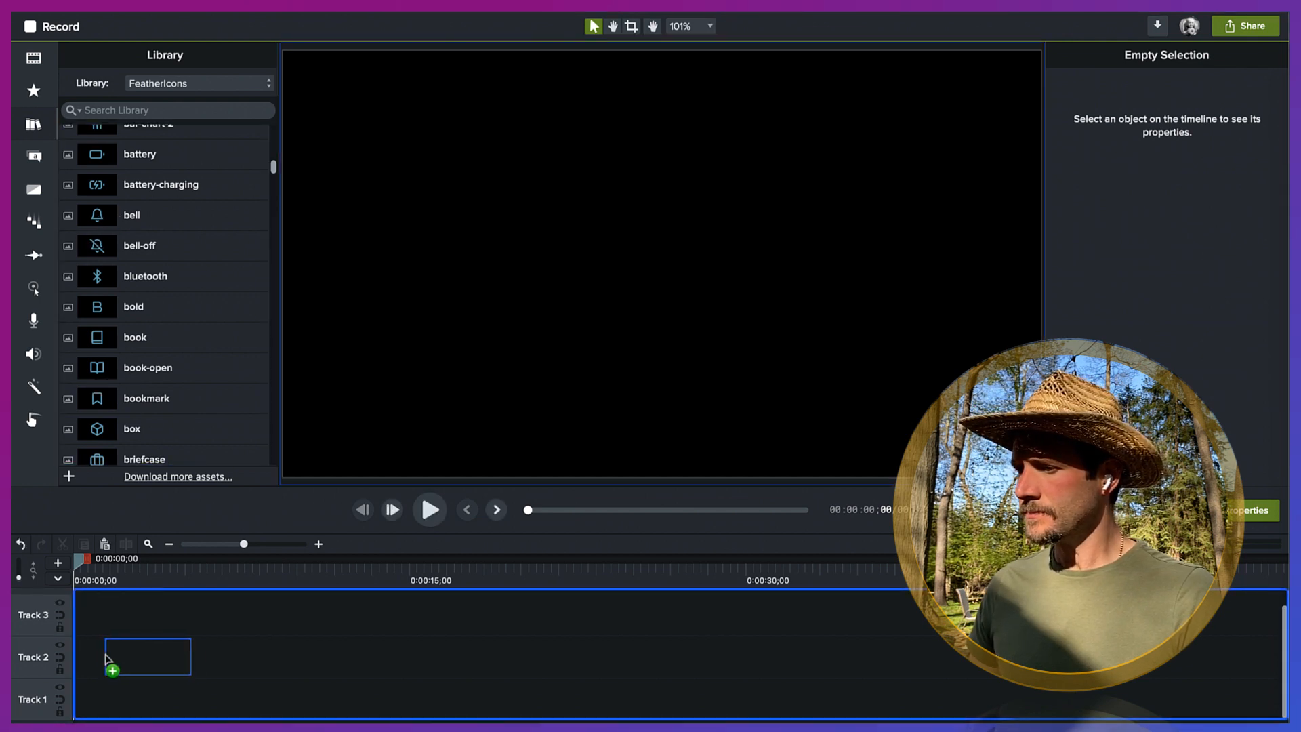
Step: Put the bell icon on Track 1 and set the project to 4K UHD (3840x2160)
left_click_drag(96, 215, 116, 699)
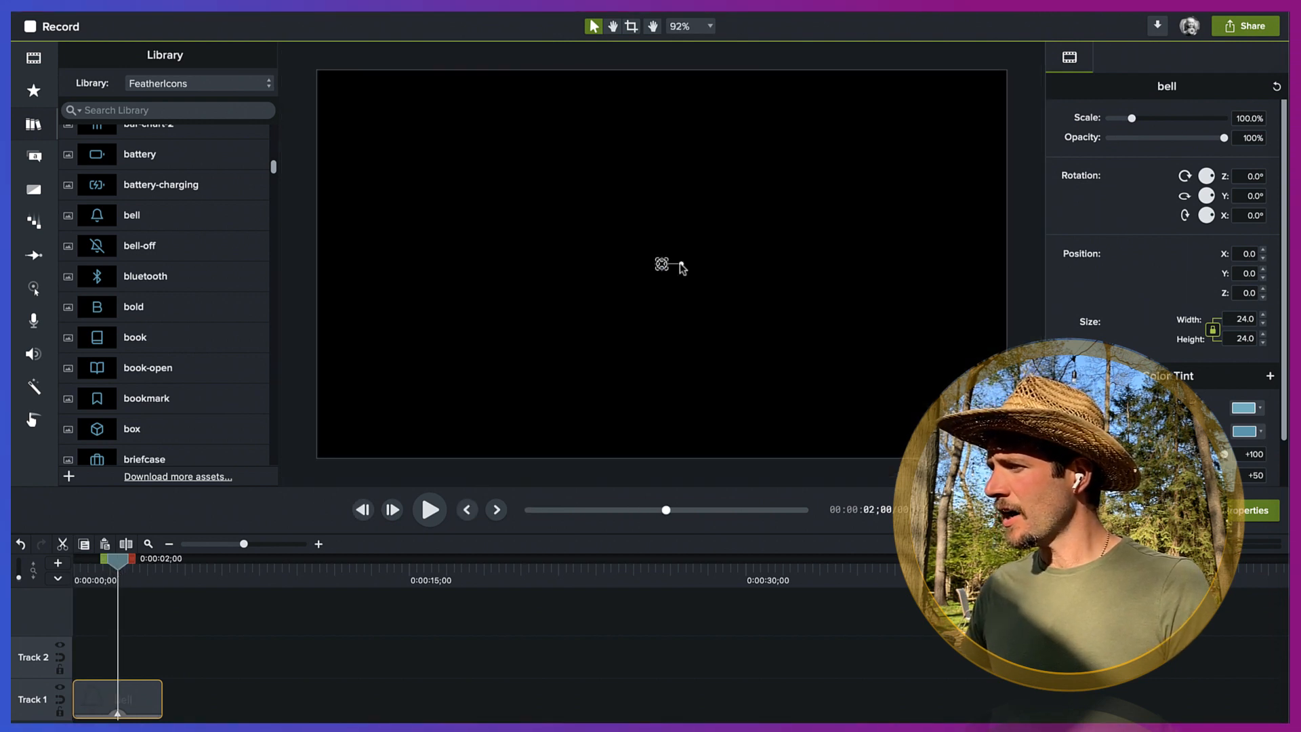
right_click(662, 263)
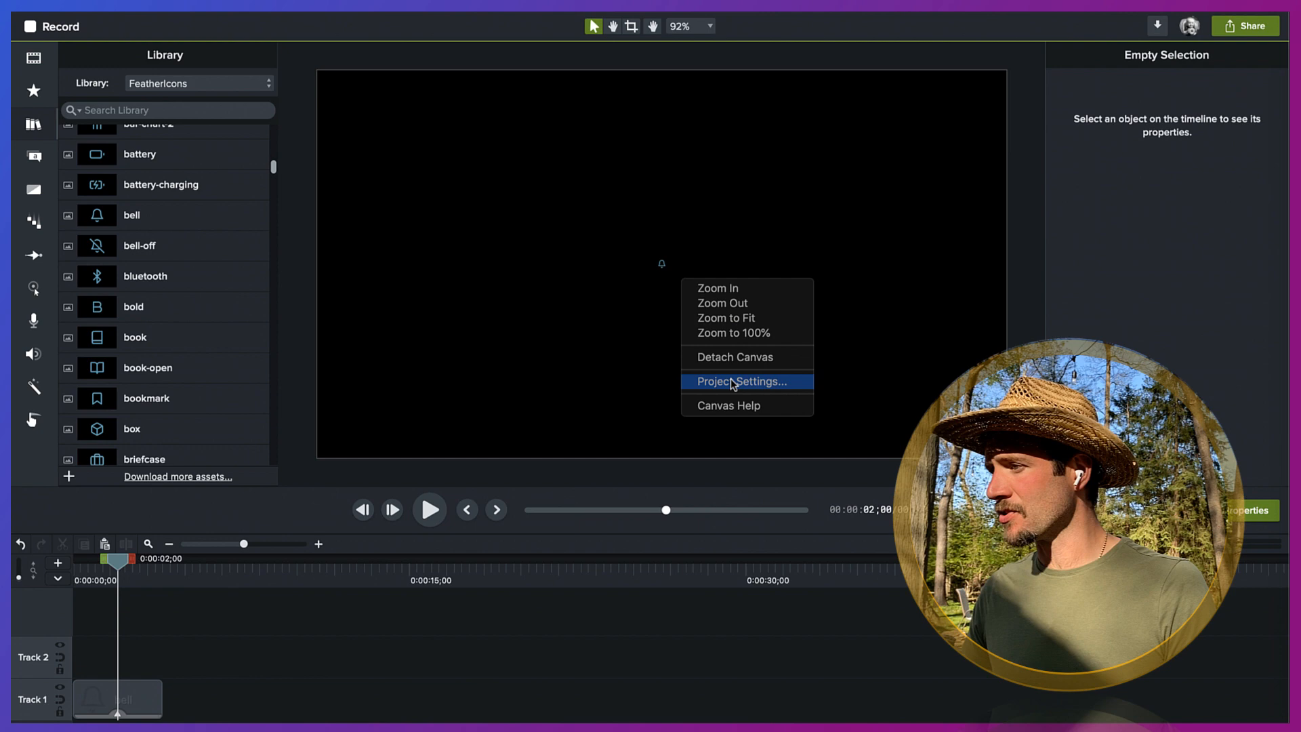
left_click(741, 381)
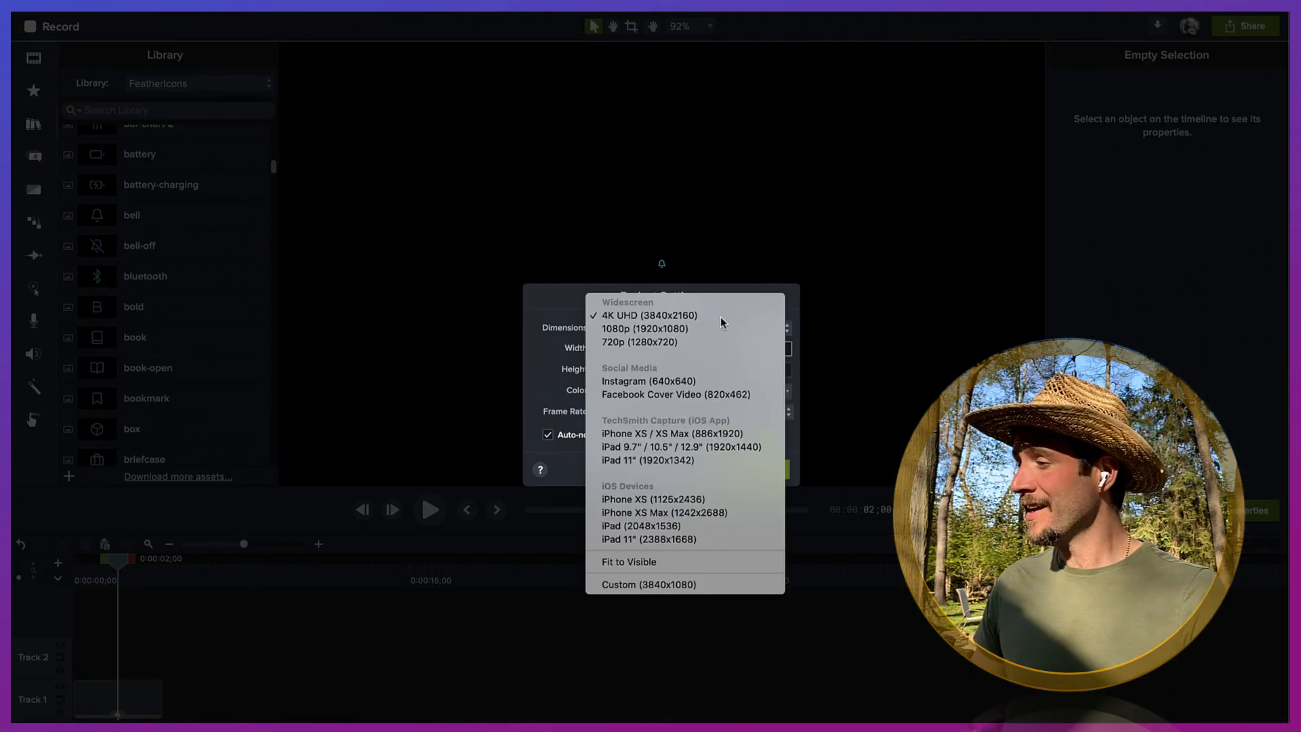
left_click(648, 315)
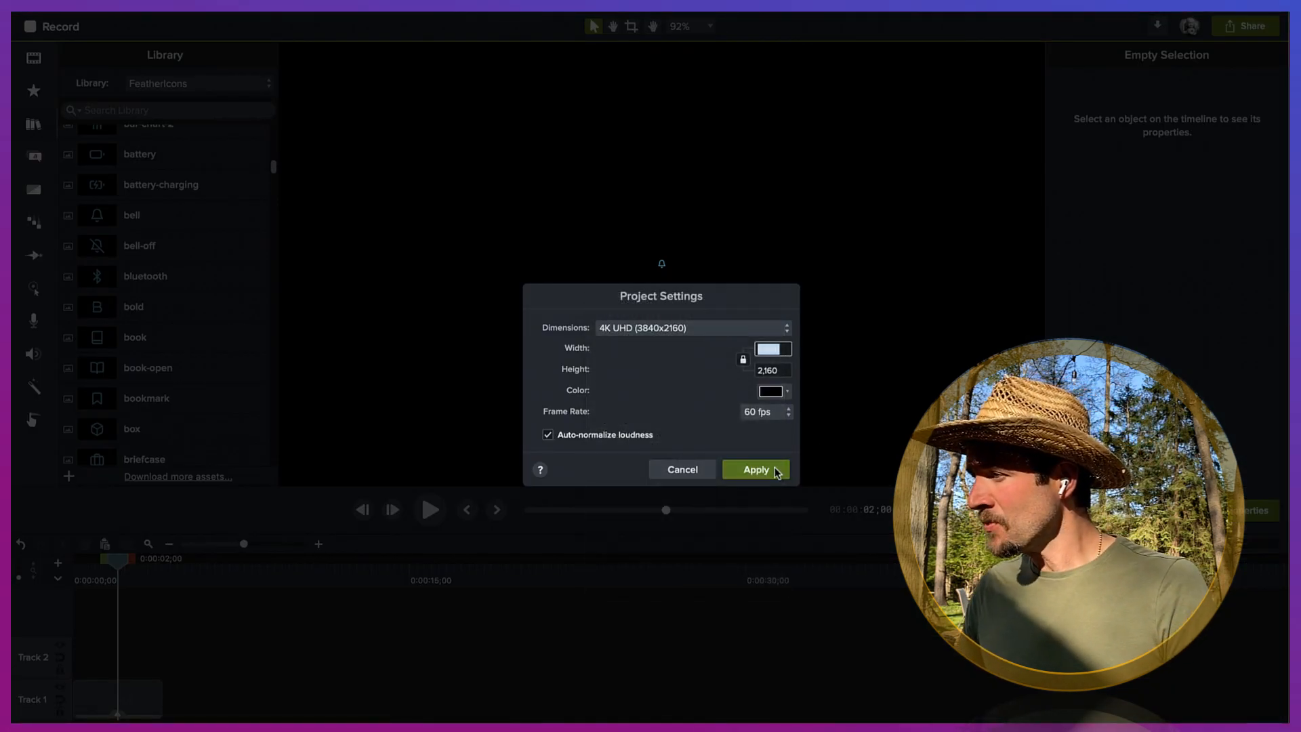
left_click(755, 469)
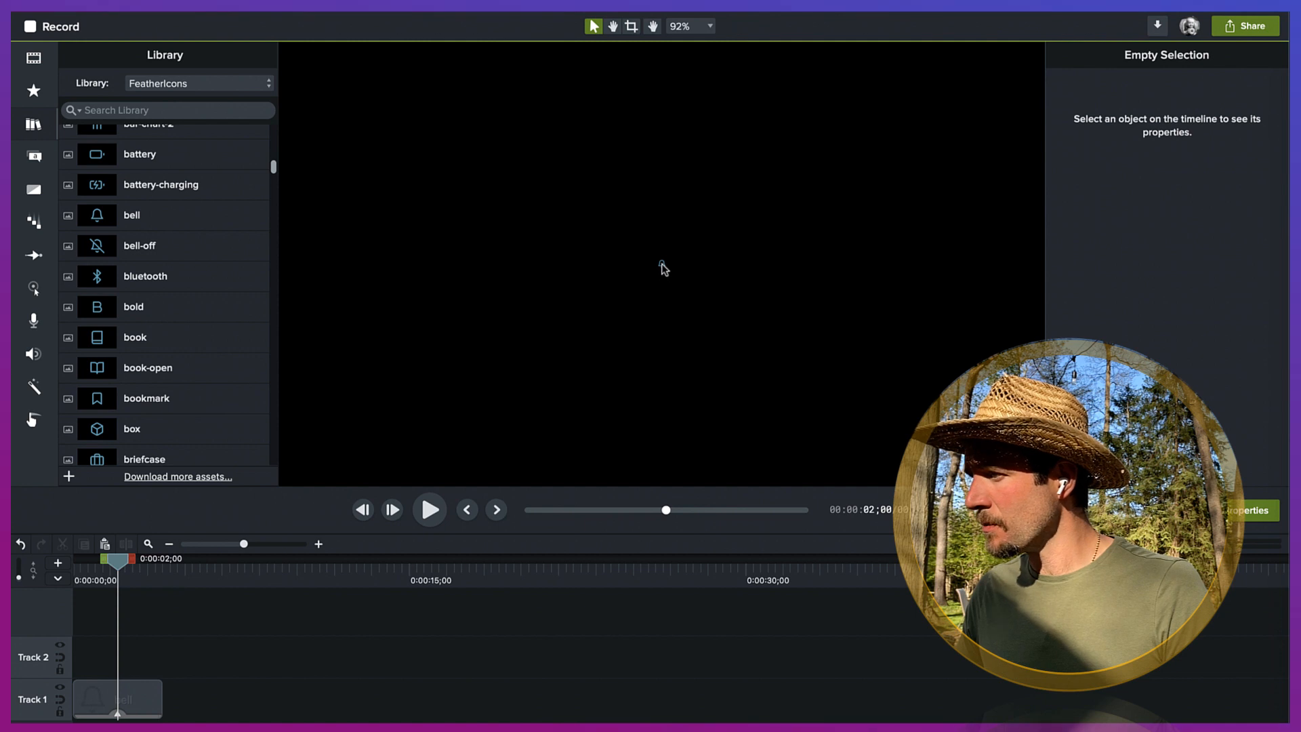
left_click(713, 26)
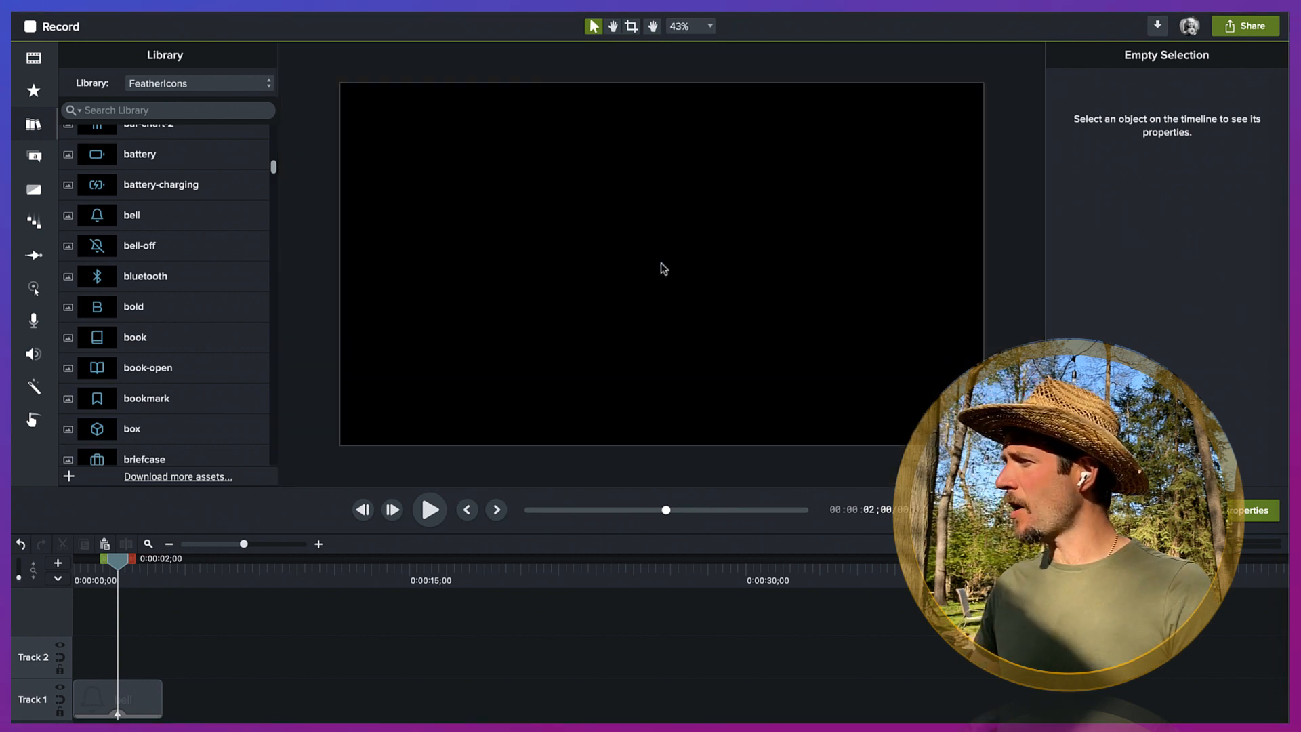
left_click(112, 699)
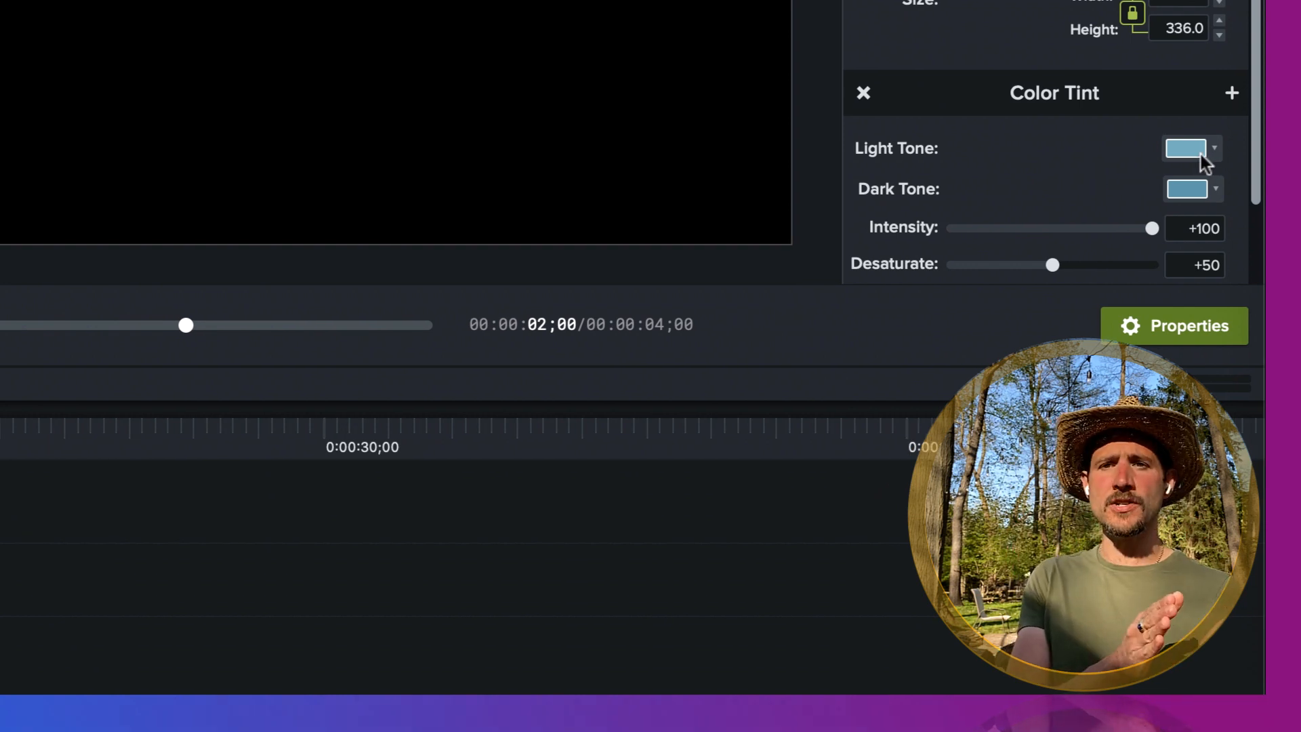
mouse_move(1188, 148)
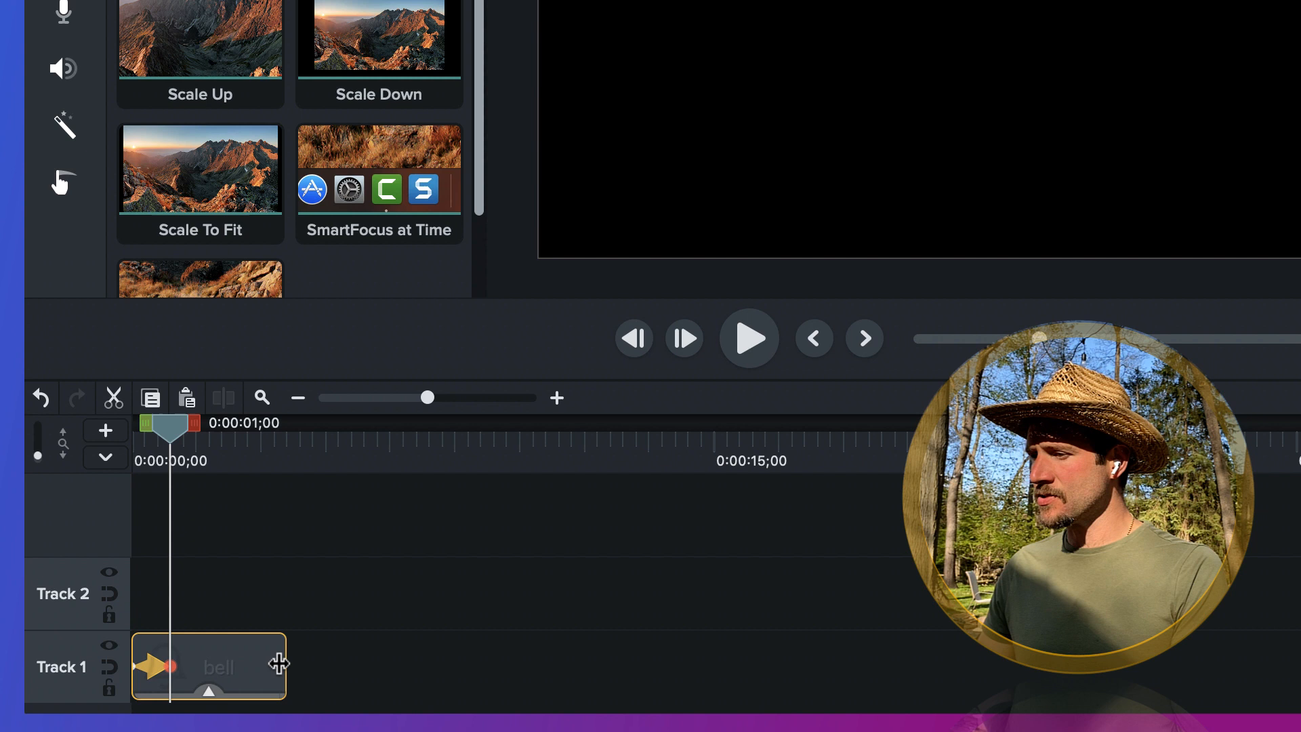
Step: Lengthen the bell clip, retime the 45° tilt animation's end, and preview playback
left_click_drag(281, 665, 440, 664)
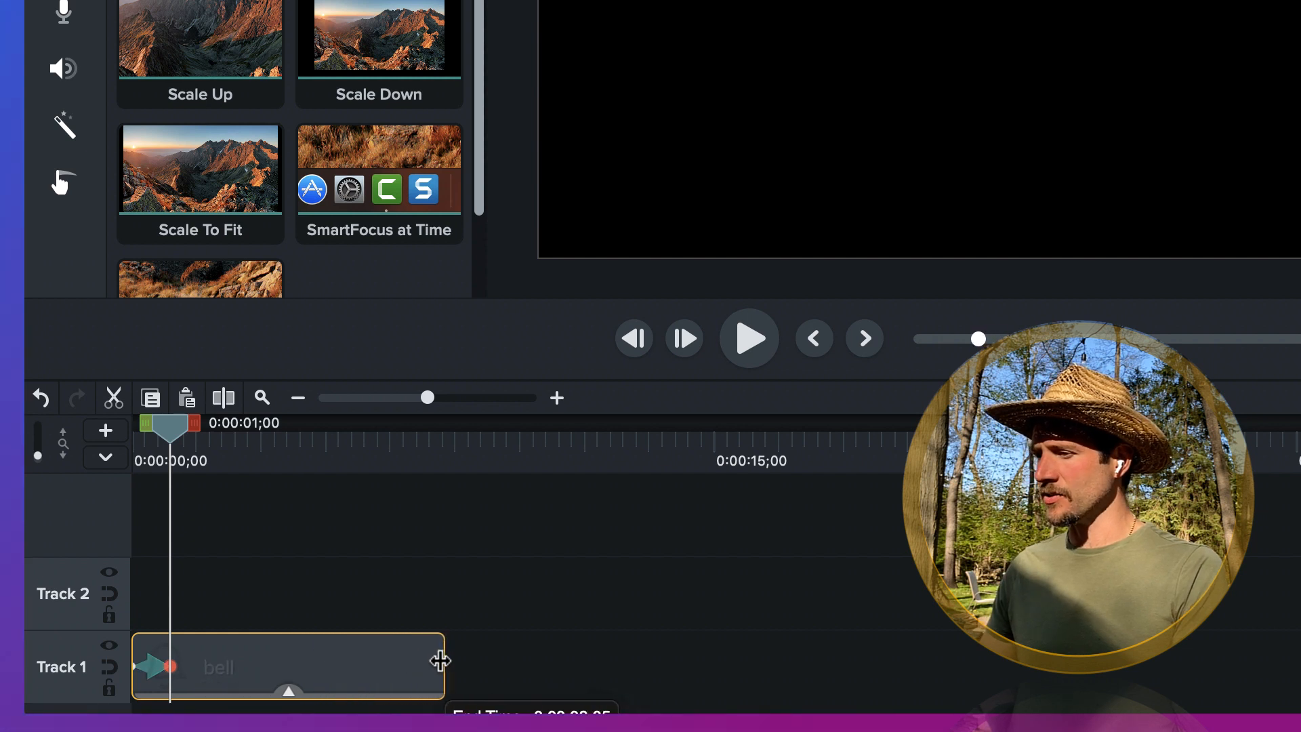
left_click_drag(440, 664, 521, 669)
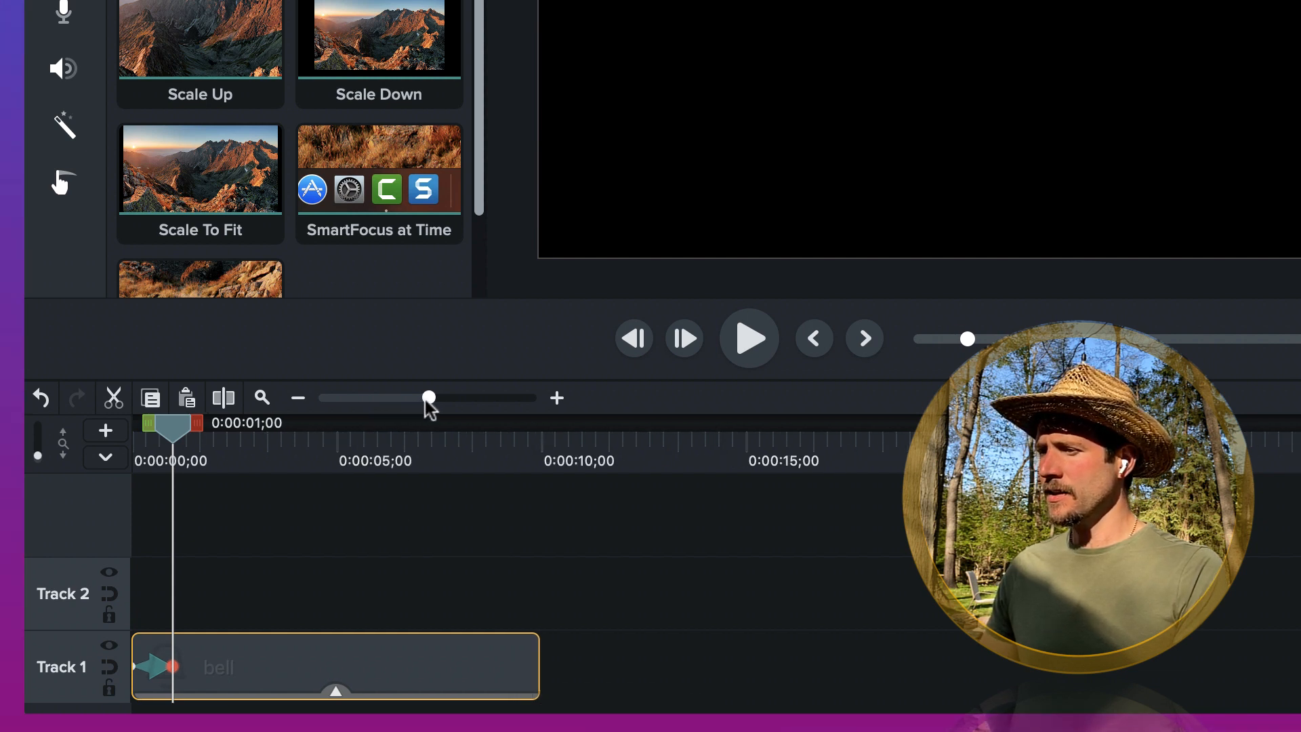
left_click_drag(428, 399, 470, 399)
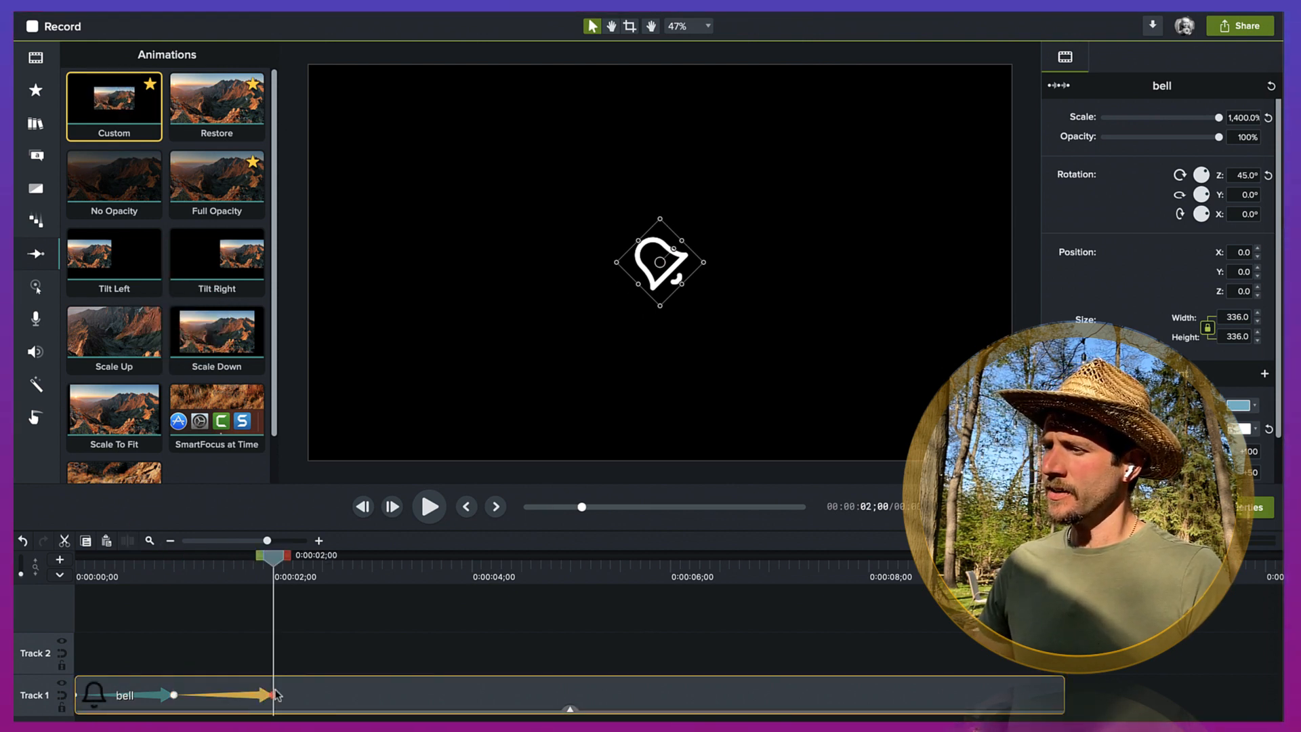
left_click_drag(274, 694, 230, 694)
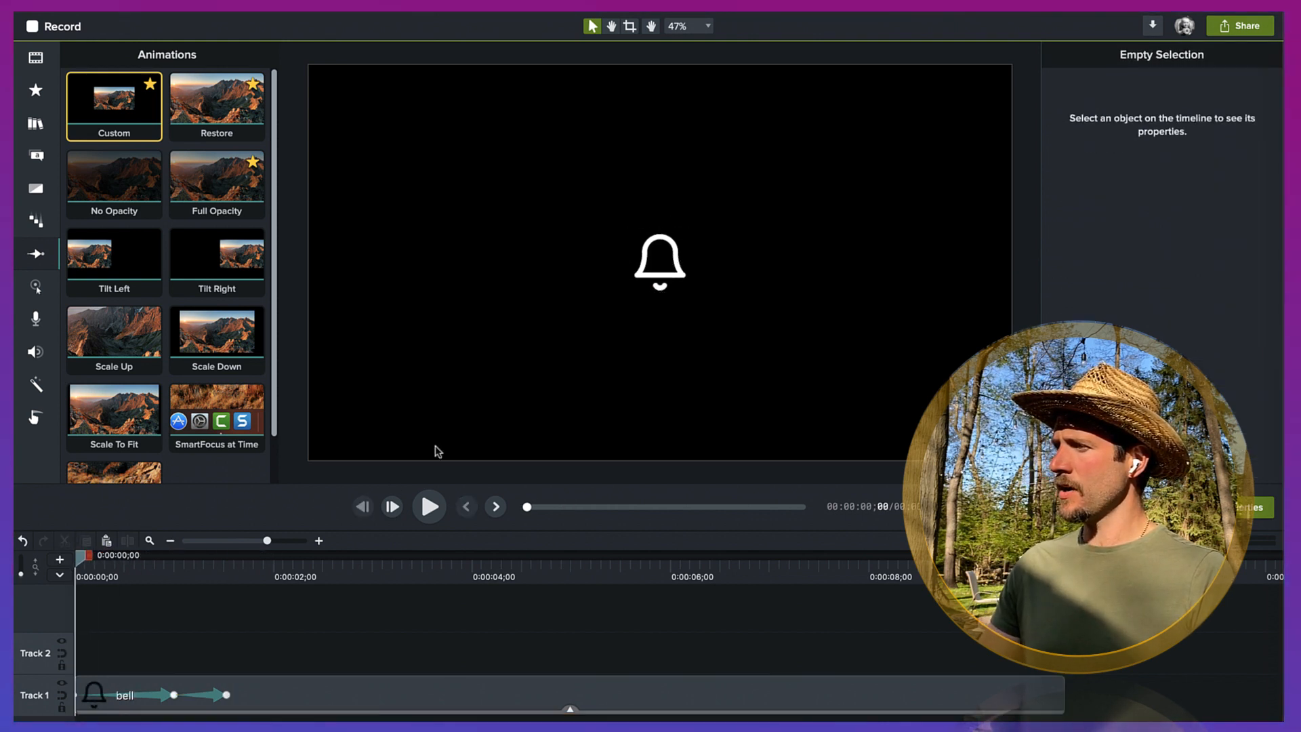
left_click(429, 506)
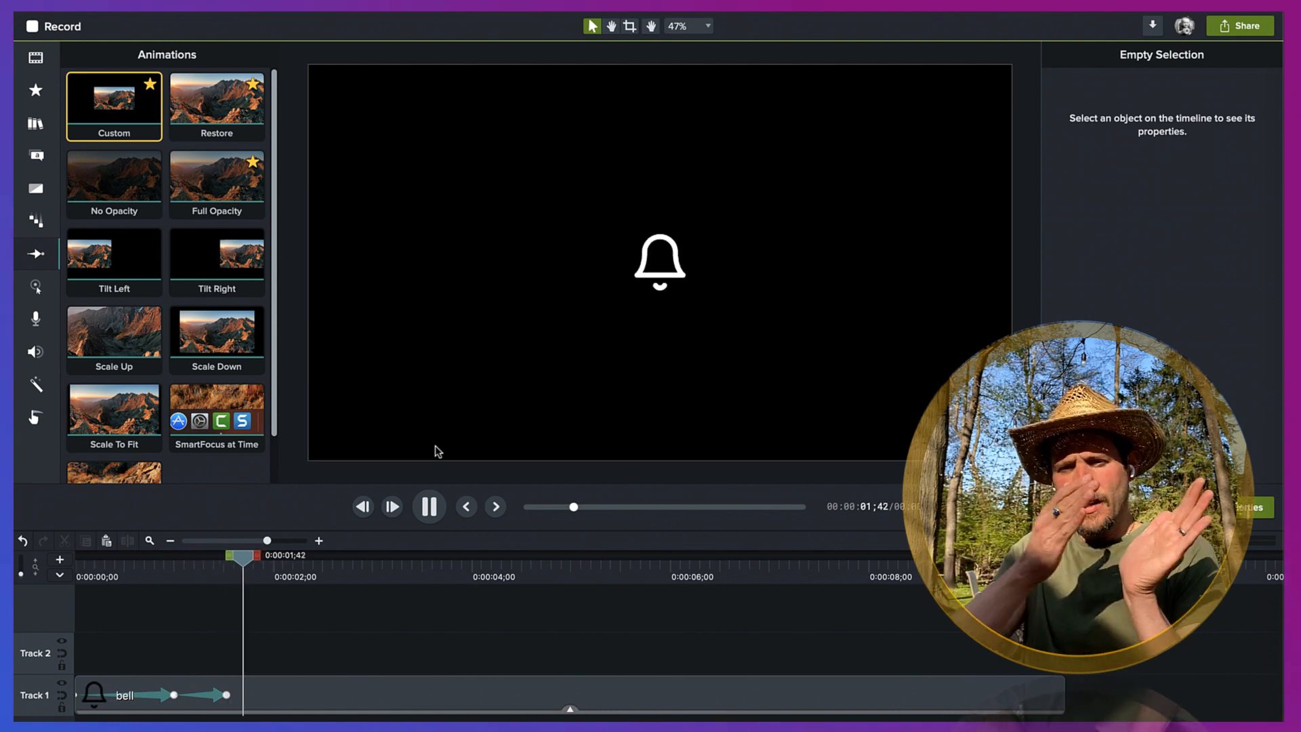
left_click(429, 506)
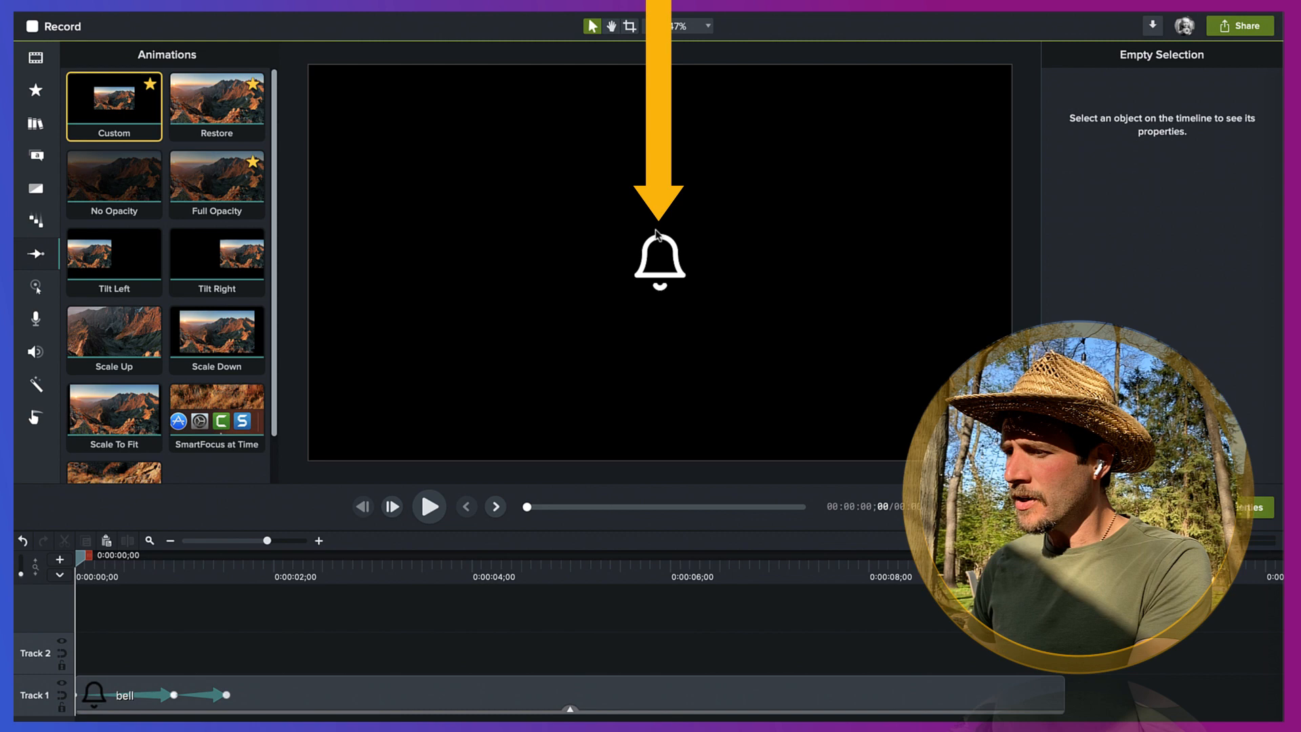
Step: Give the Bell Glyph group a custom size with height 500
left_click(152, 700)
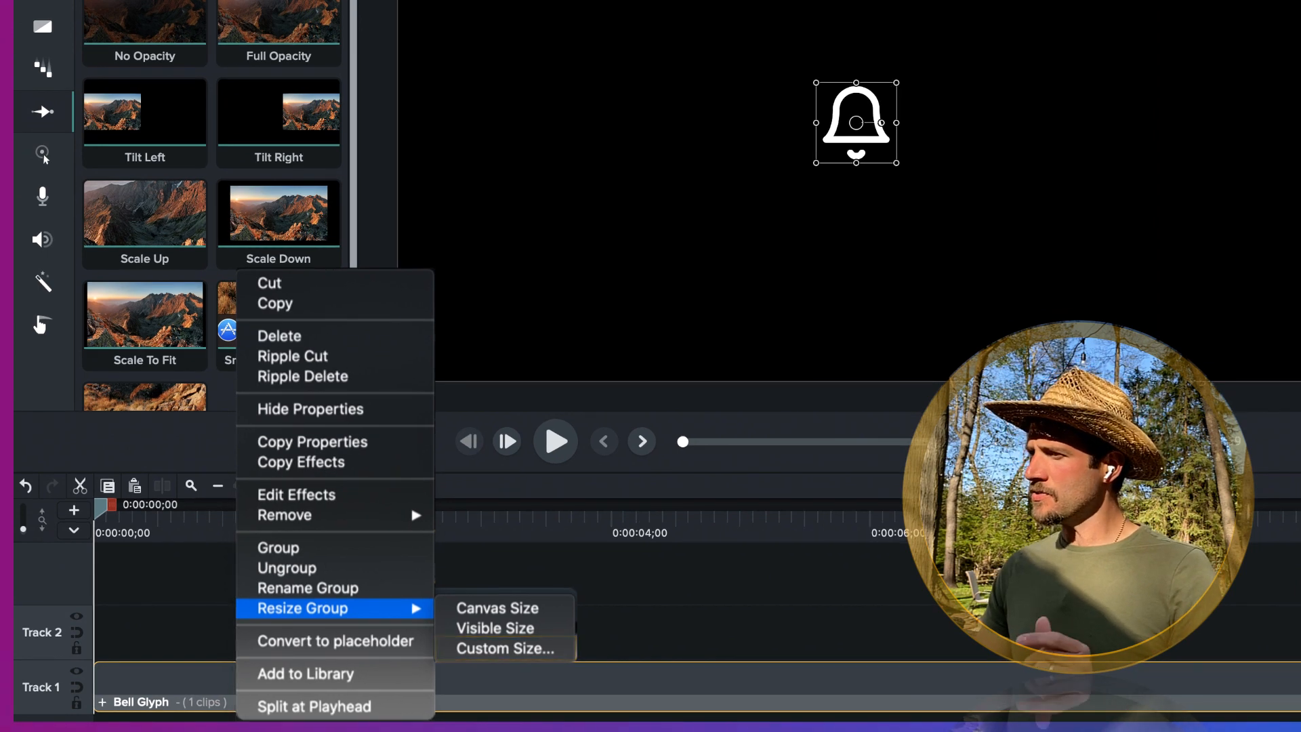
left_click(504, 649)
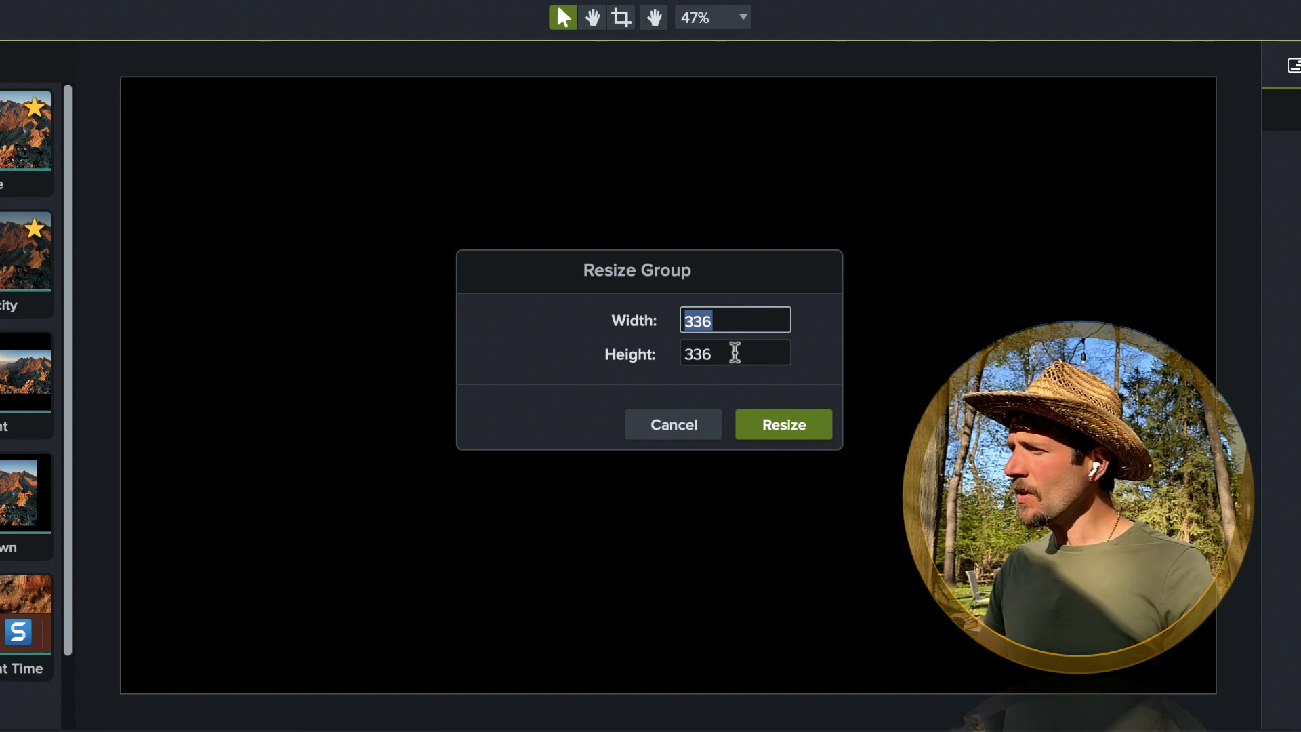
left_click(735, 353)
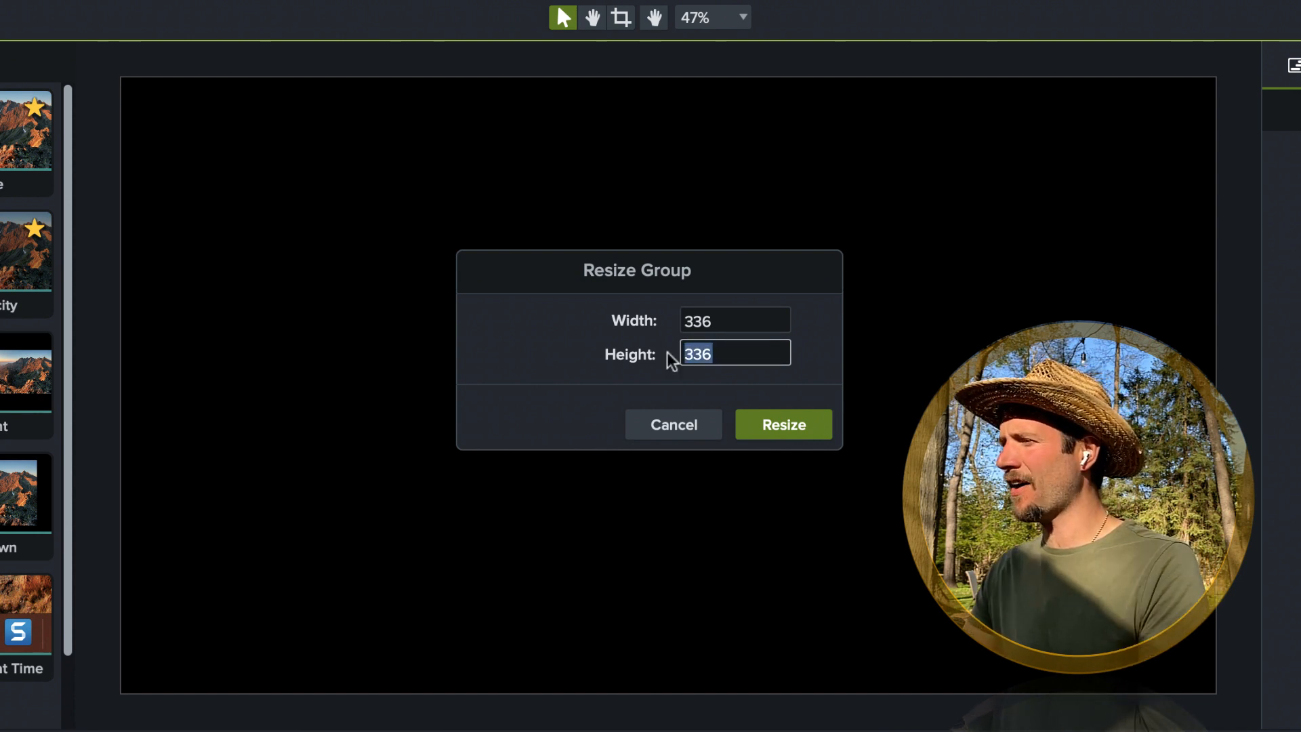
type("500")
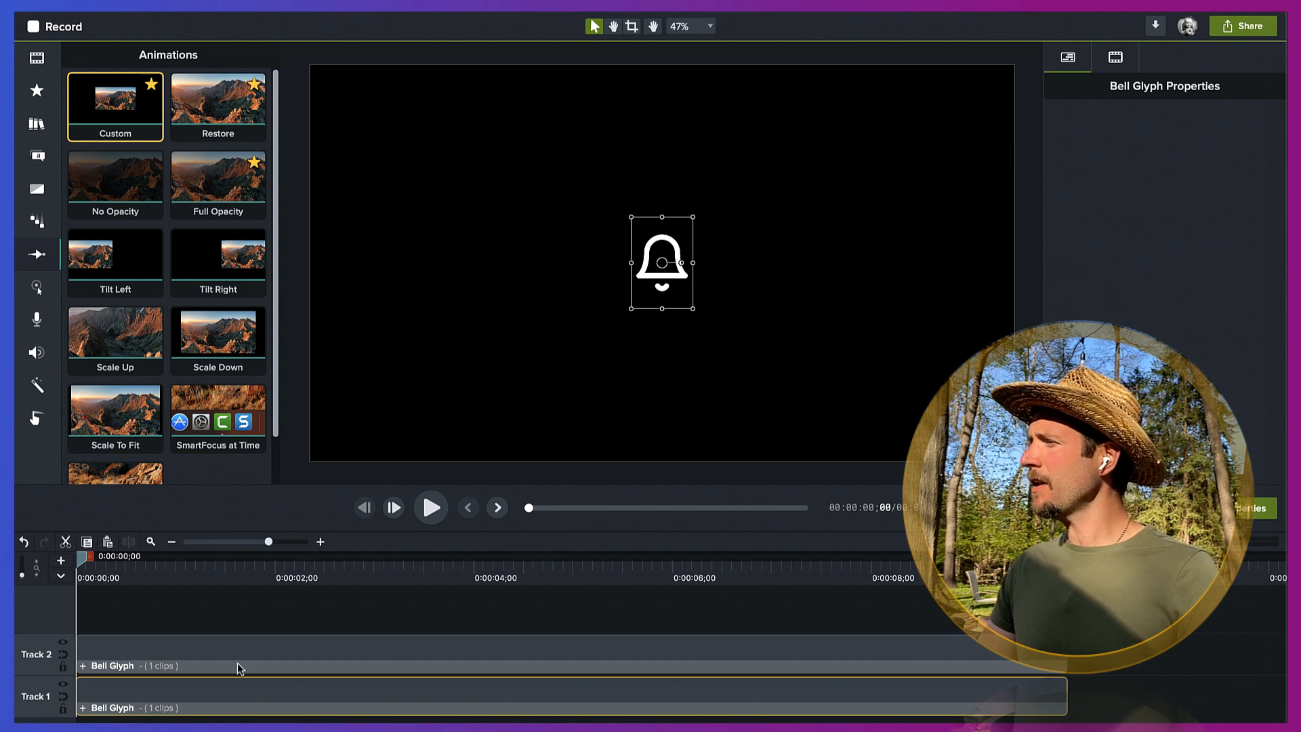
Step: Fade the second Bell Glyph copy to 19% opacity in Visual Properties
left_click(1113, 57)
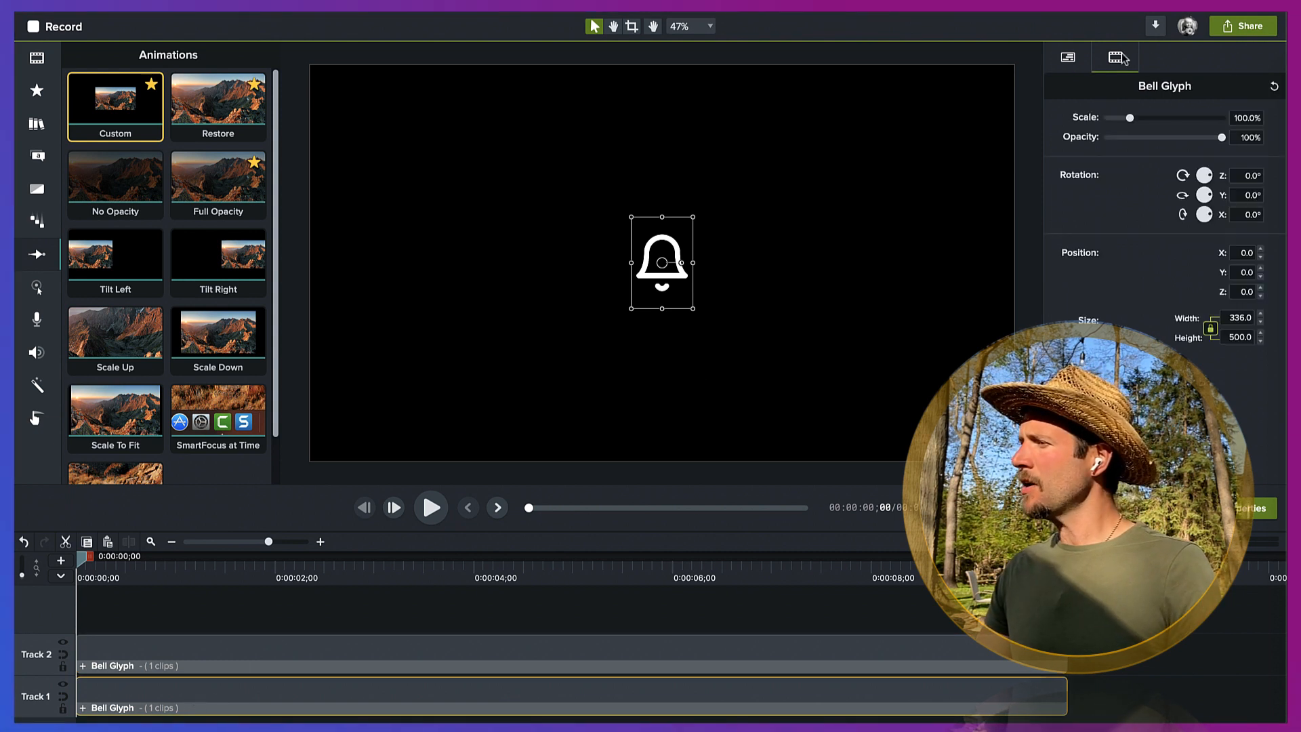
left_click_drag(1221, 137, 1138, 137)
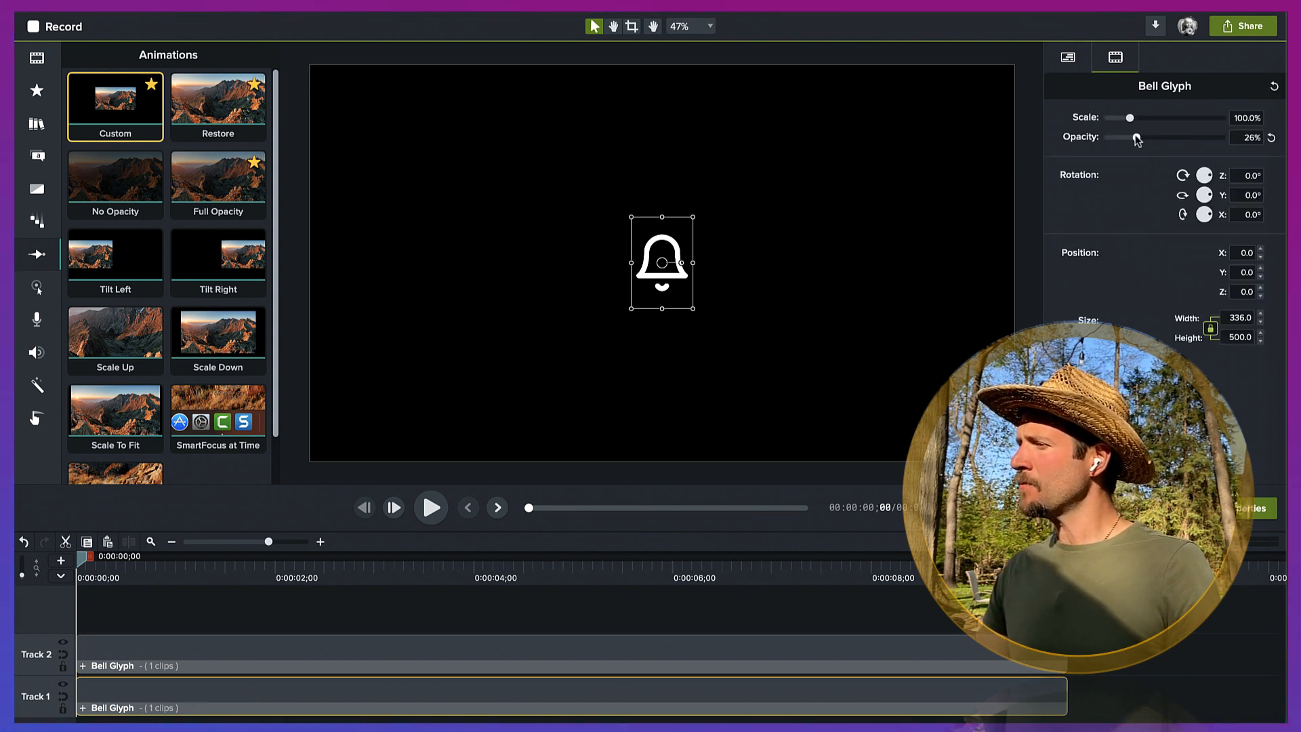
left_click_drag(1137, 137, 1128, 137)
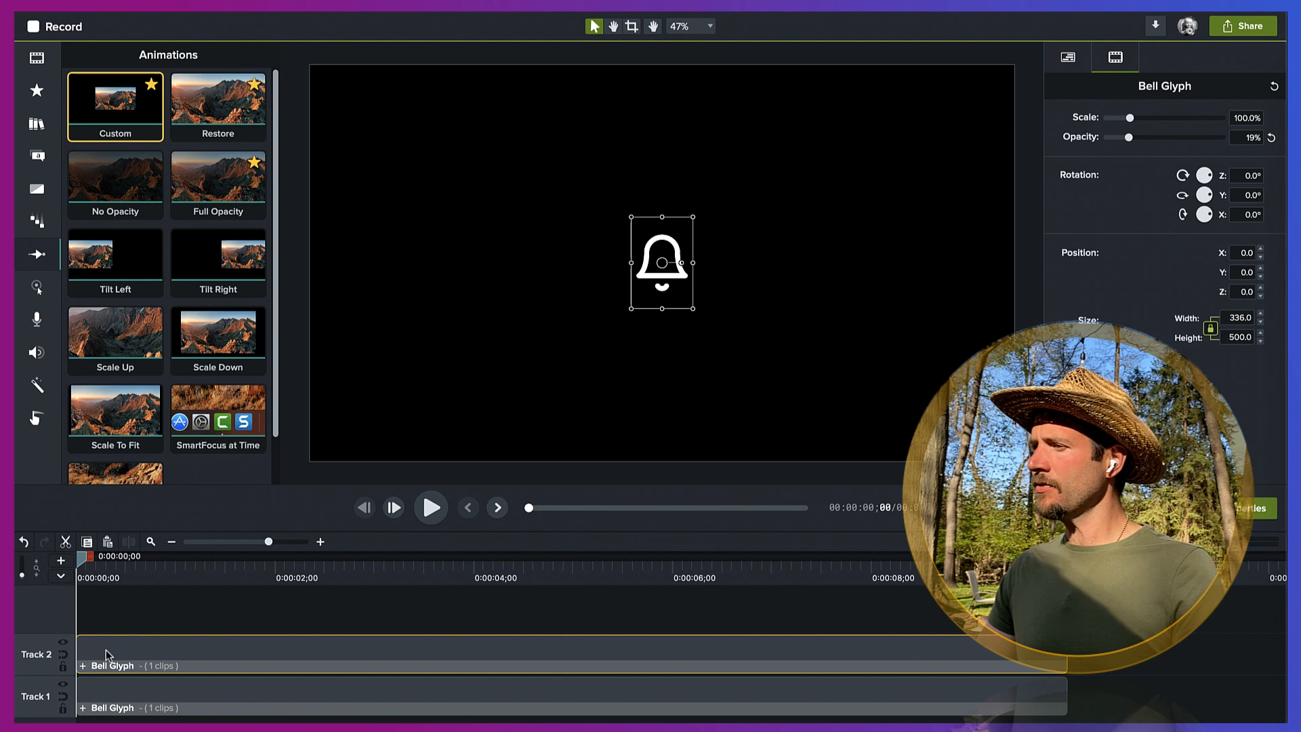
left_click_drag(1129, 137, 1230, 136)
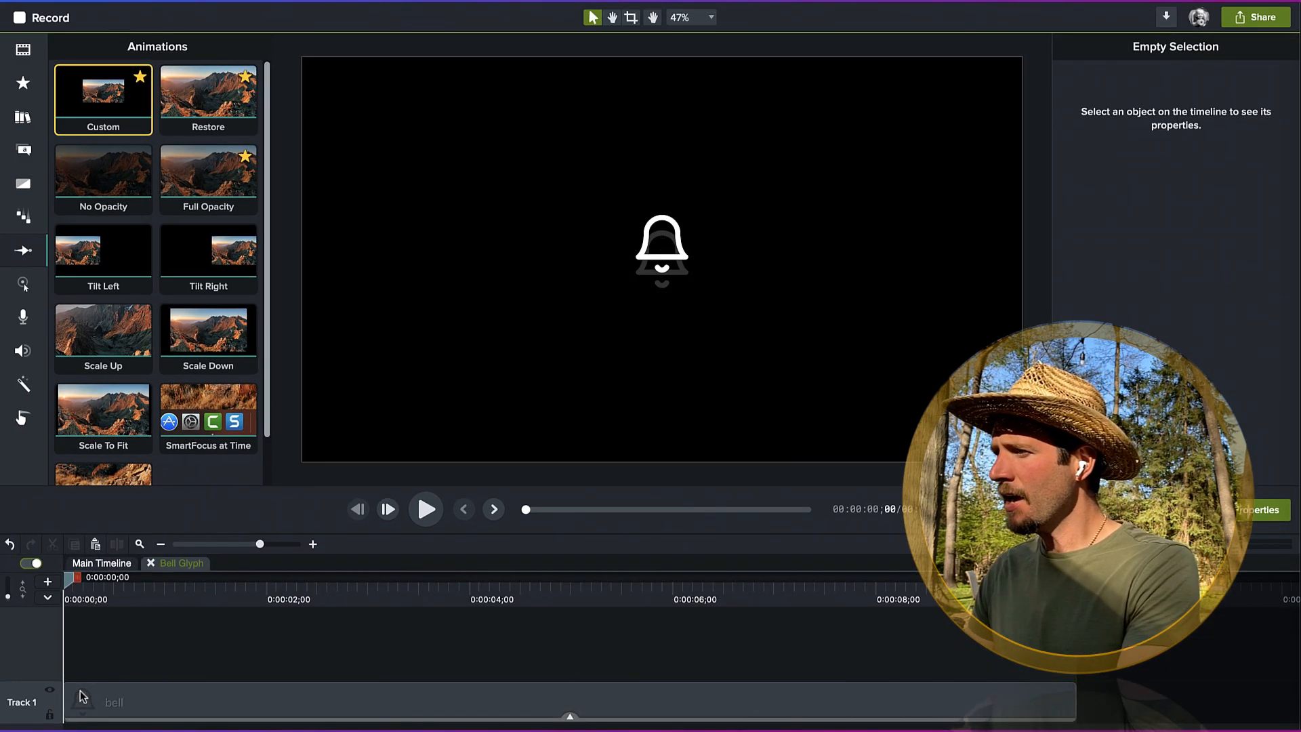
Step: Move the bell's rotation anchor to its top and test swinging it
left_click(115, 702)
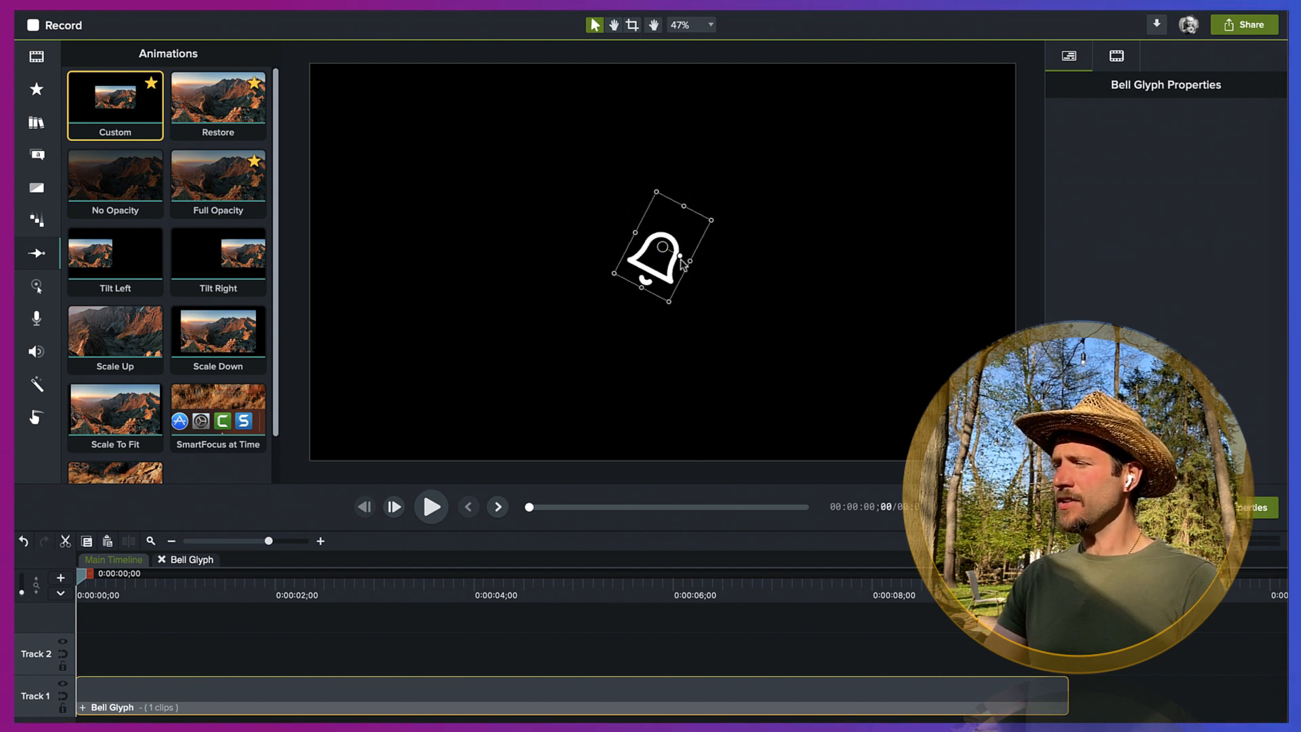
left_click_drag(680, 257, 695, 249)
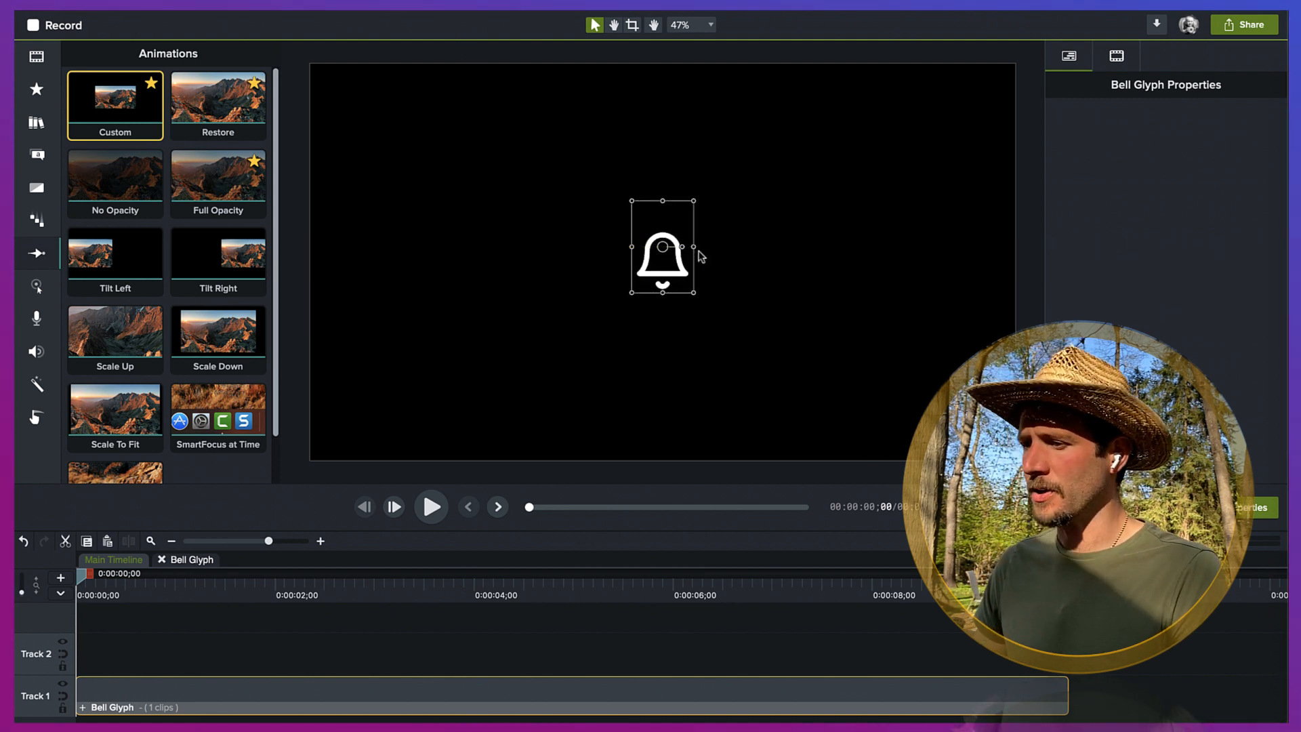
left_click_drag(114, 100, 128, 673)
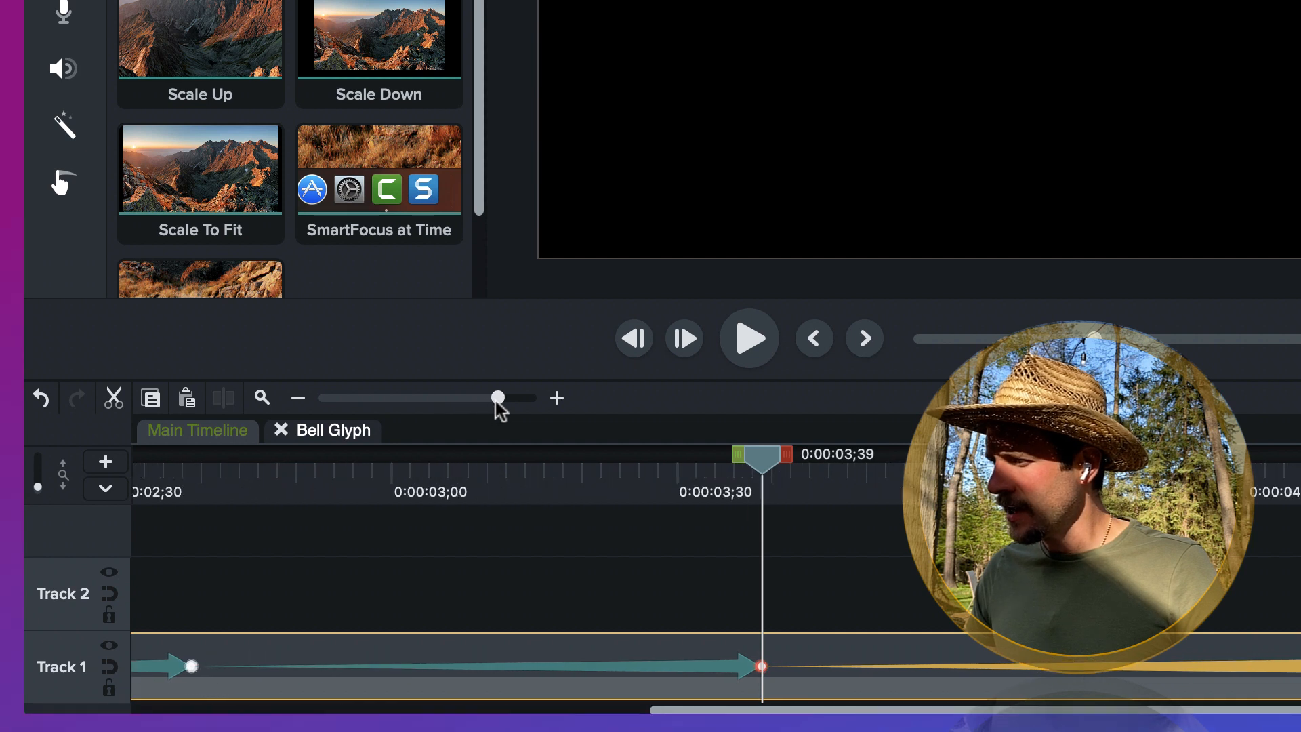
Step: Zoom the timeline and retime the latest swing animation to end past four seconds
left_click_drag(759, 666, 732, 666)
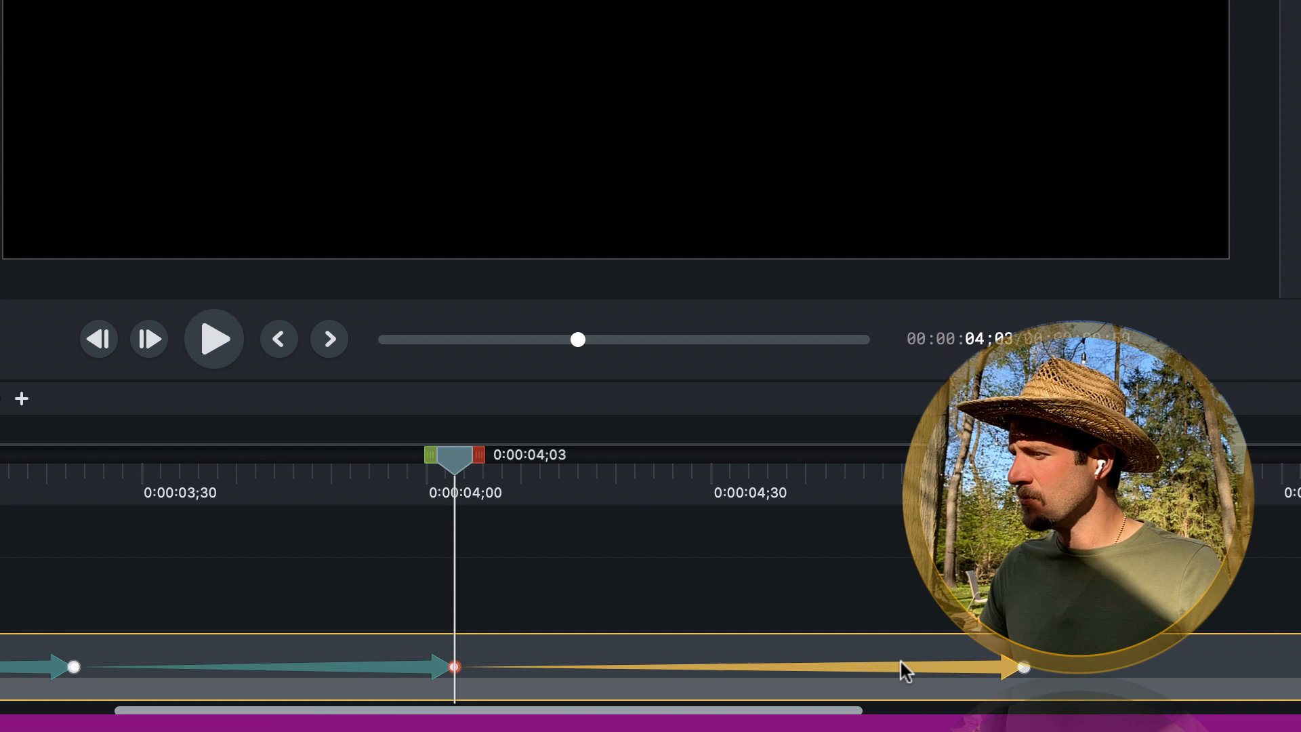
left_click_drag(1023, 666, 880, 666)
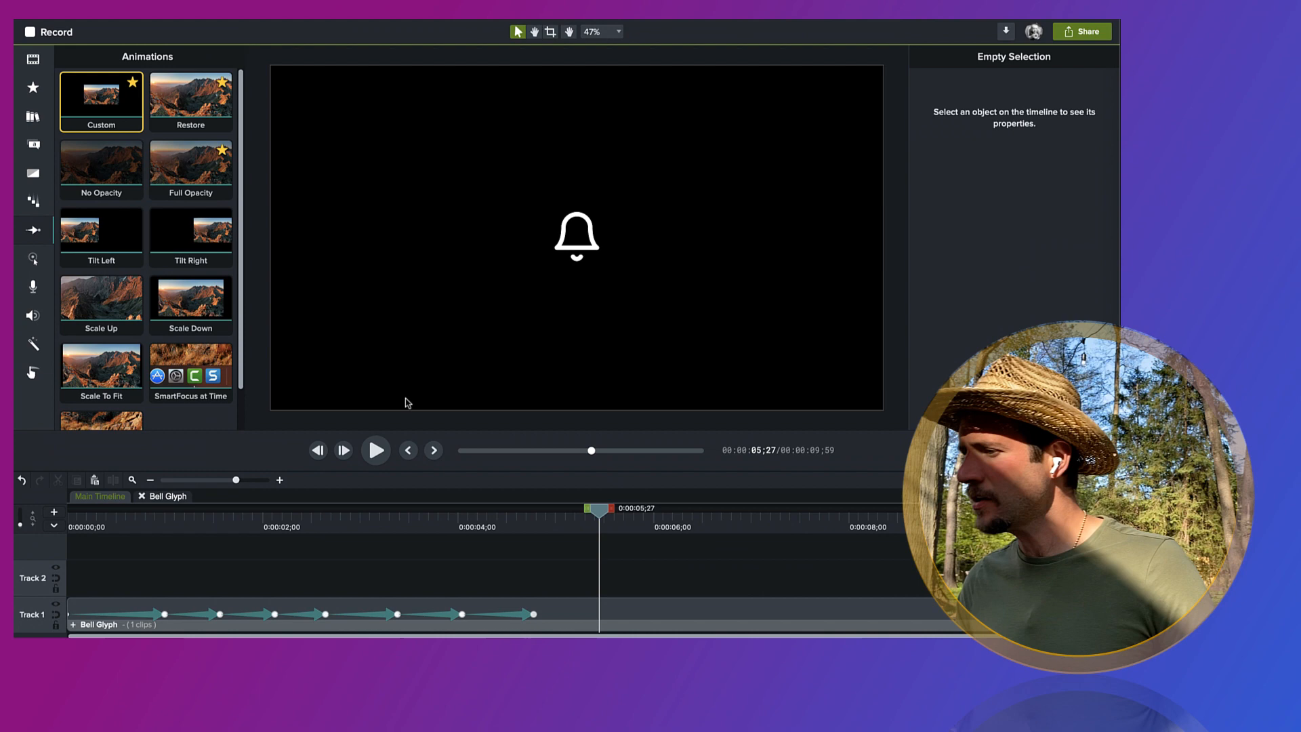
mouse_move(510, 596)
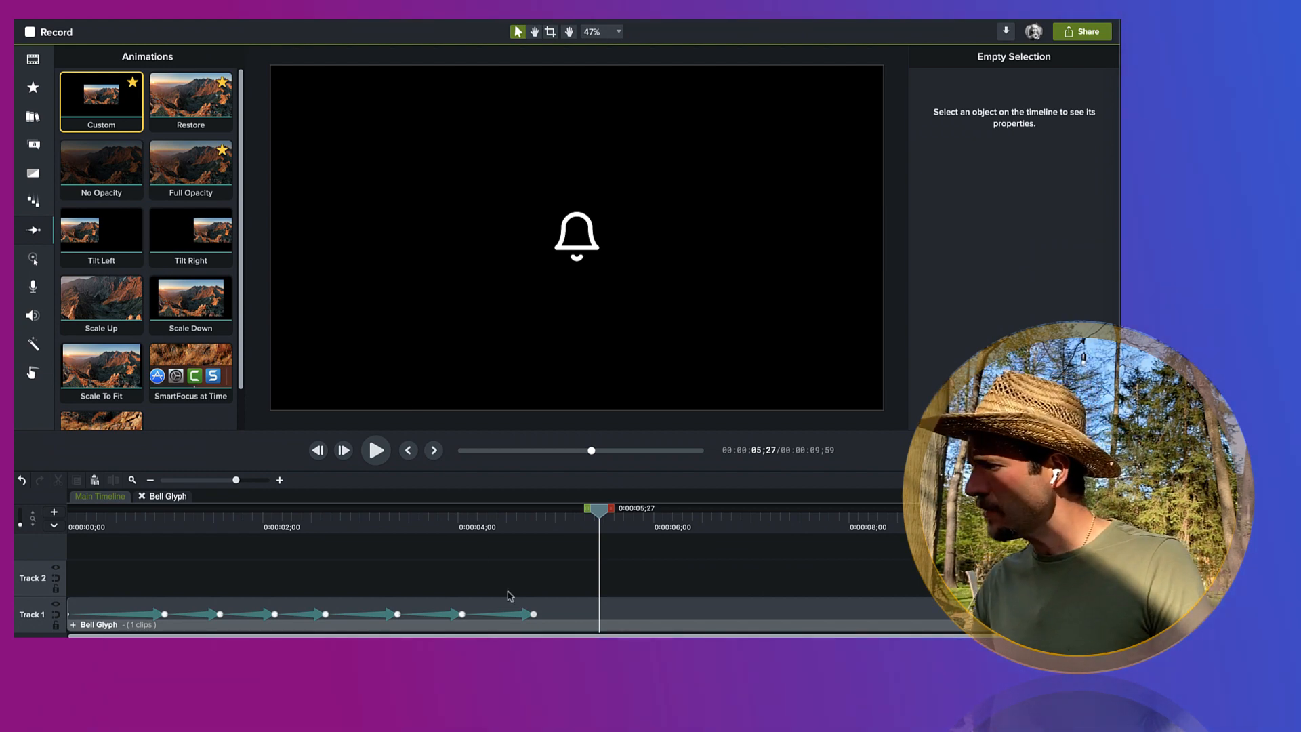
left_click(324, 614)
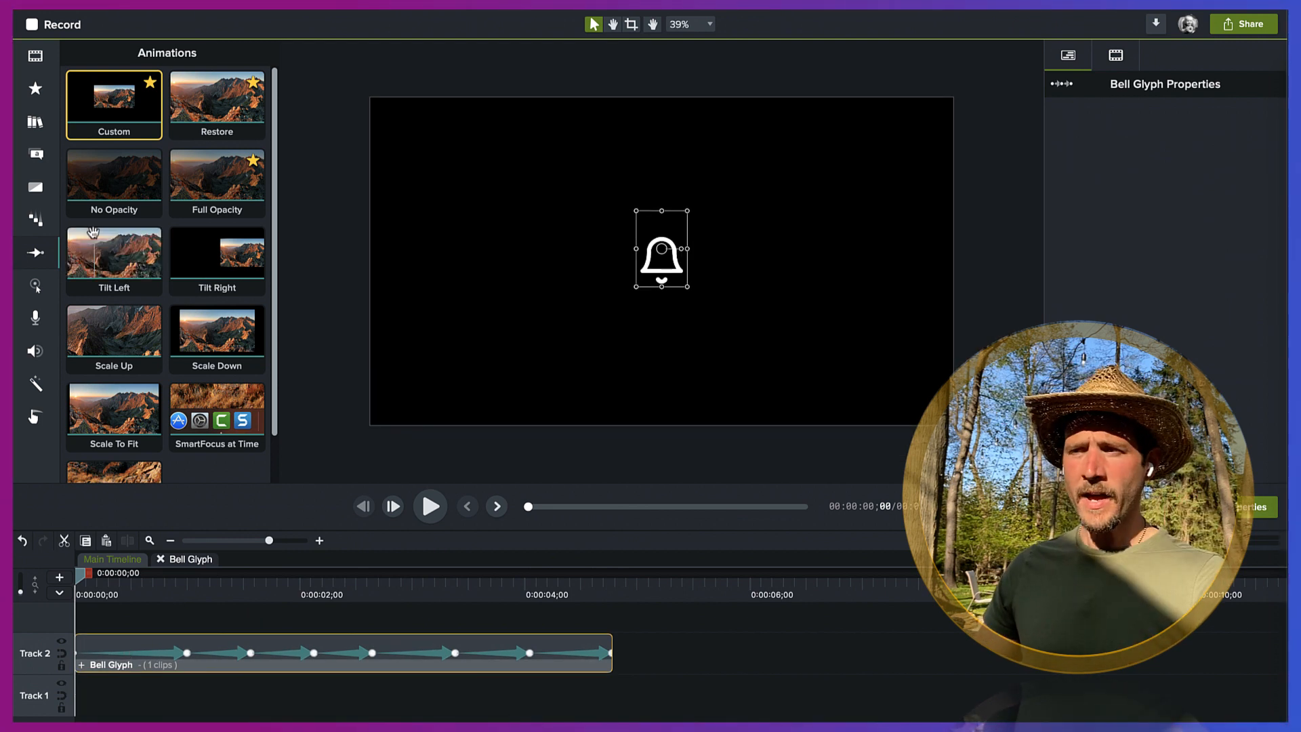
Step: Show the basic shapes collection under Annotations
left_click(36, 154)
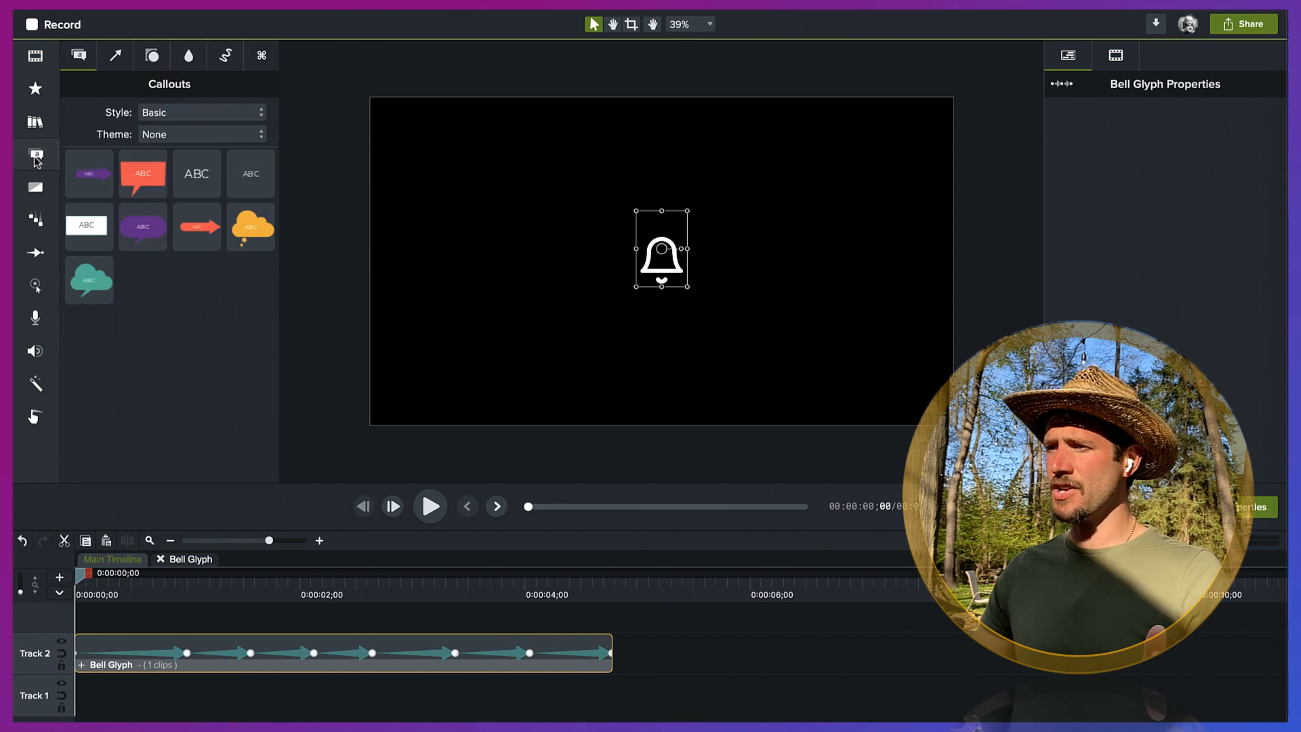
left_click(152, 55)
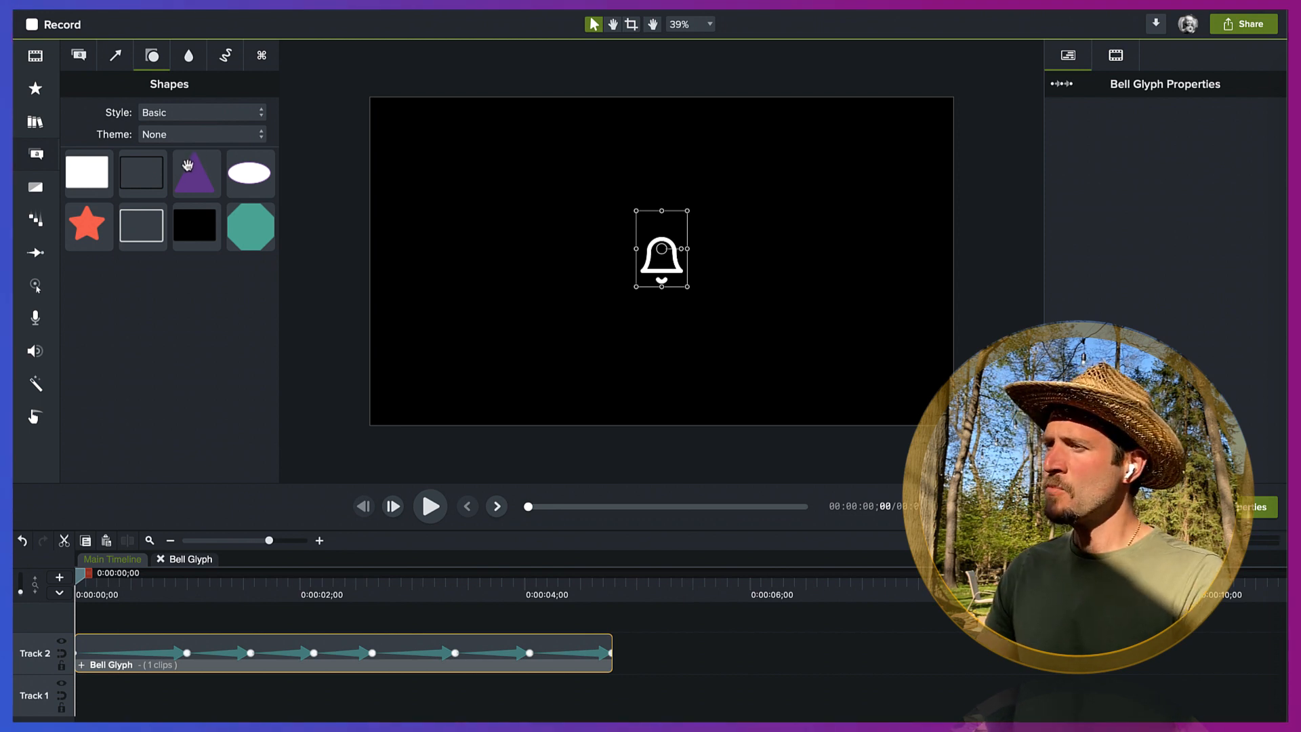
mouse_move(252, 241)
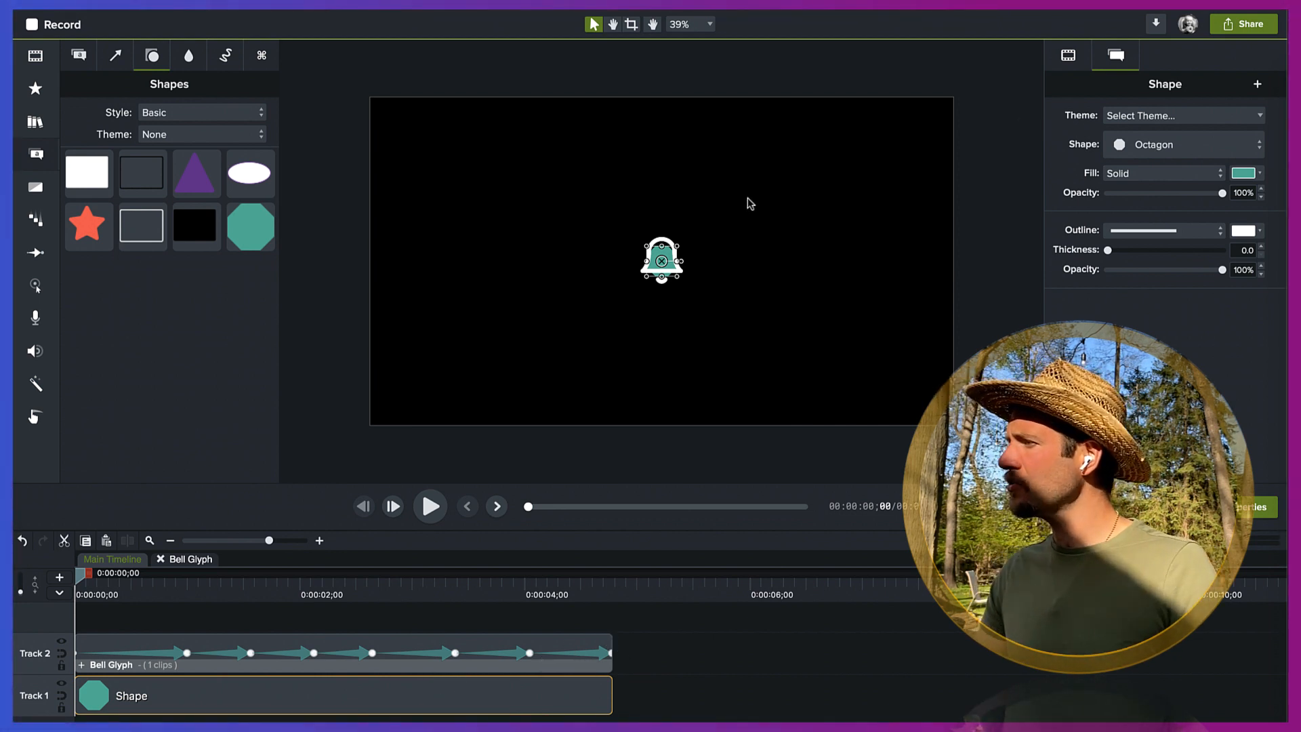
Step: Scale the teal octagon to 400%, then deselect it to view the composition
left_click(1069, 55)
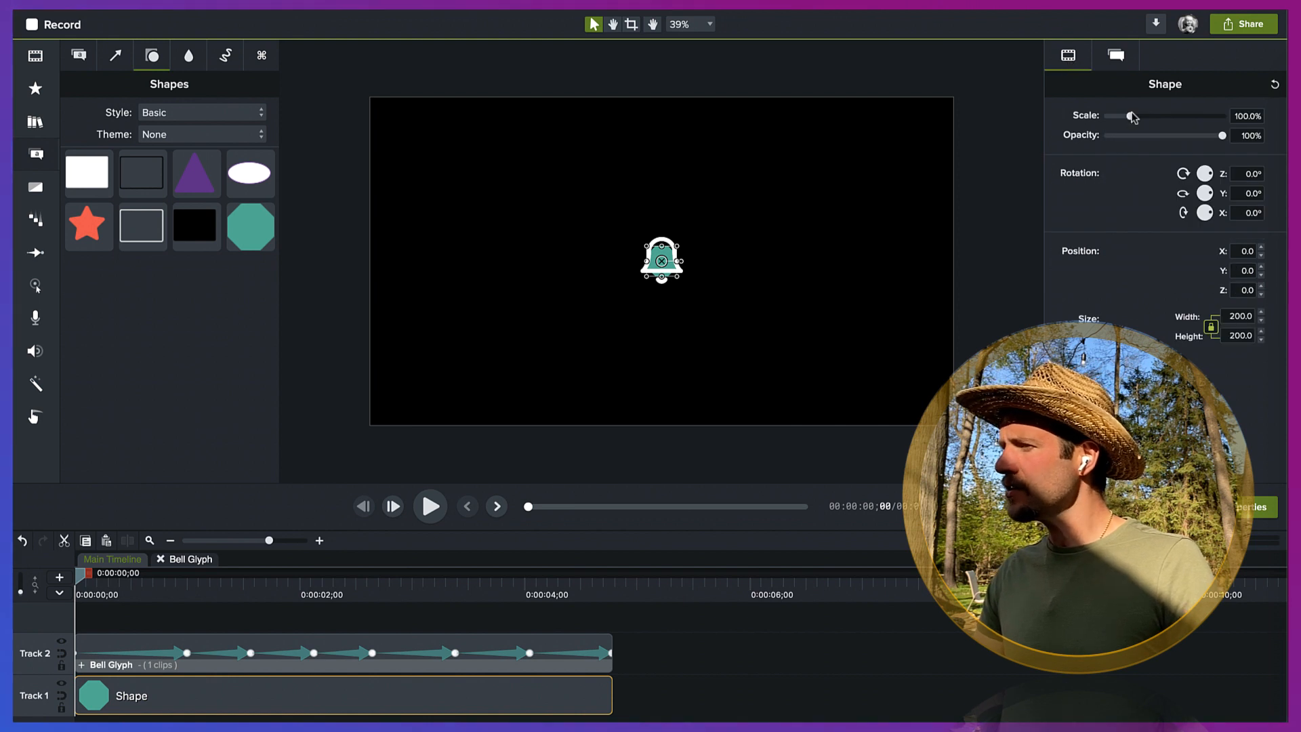
left_click_drag(1131, 116, 1145, 116)
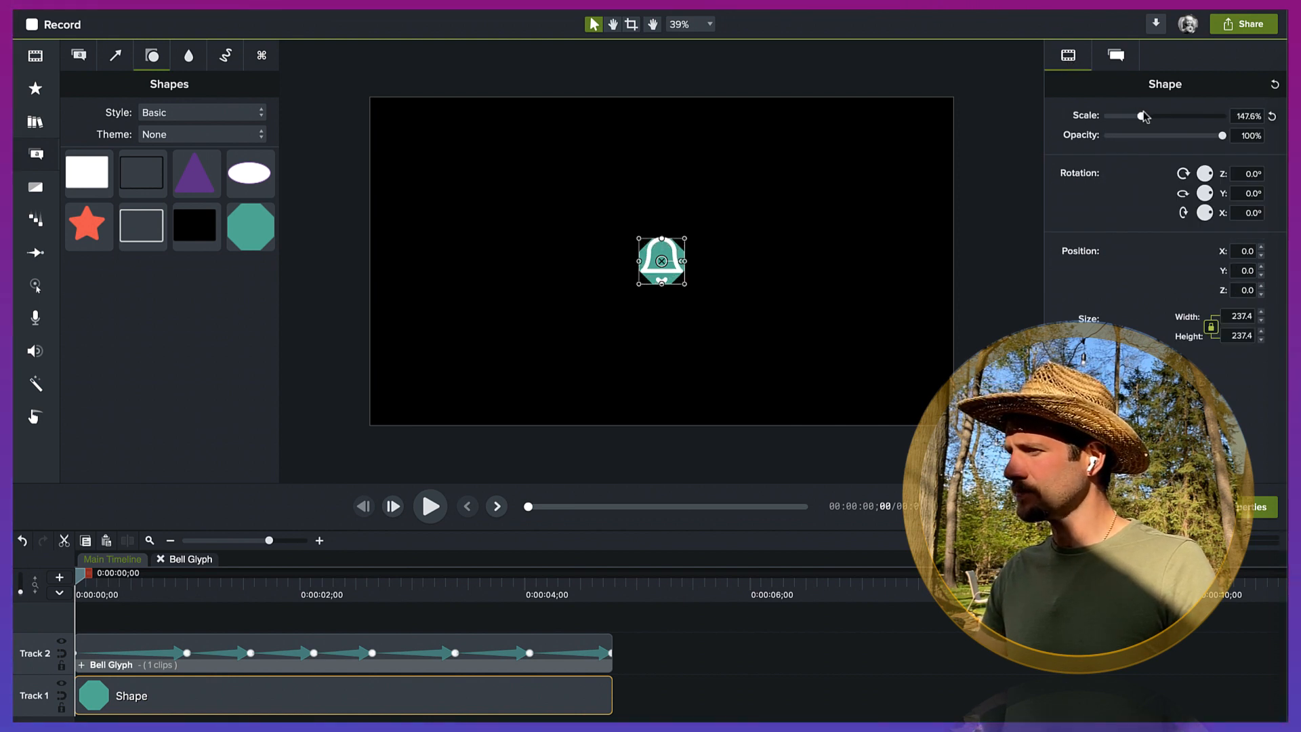
left_click_drag(1143, 116, 1185, 116)
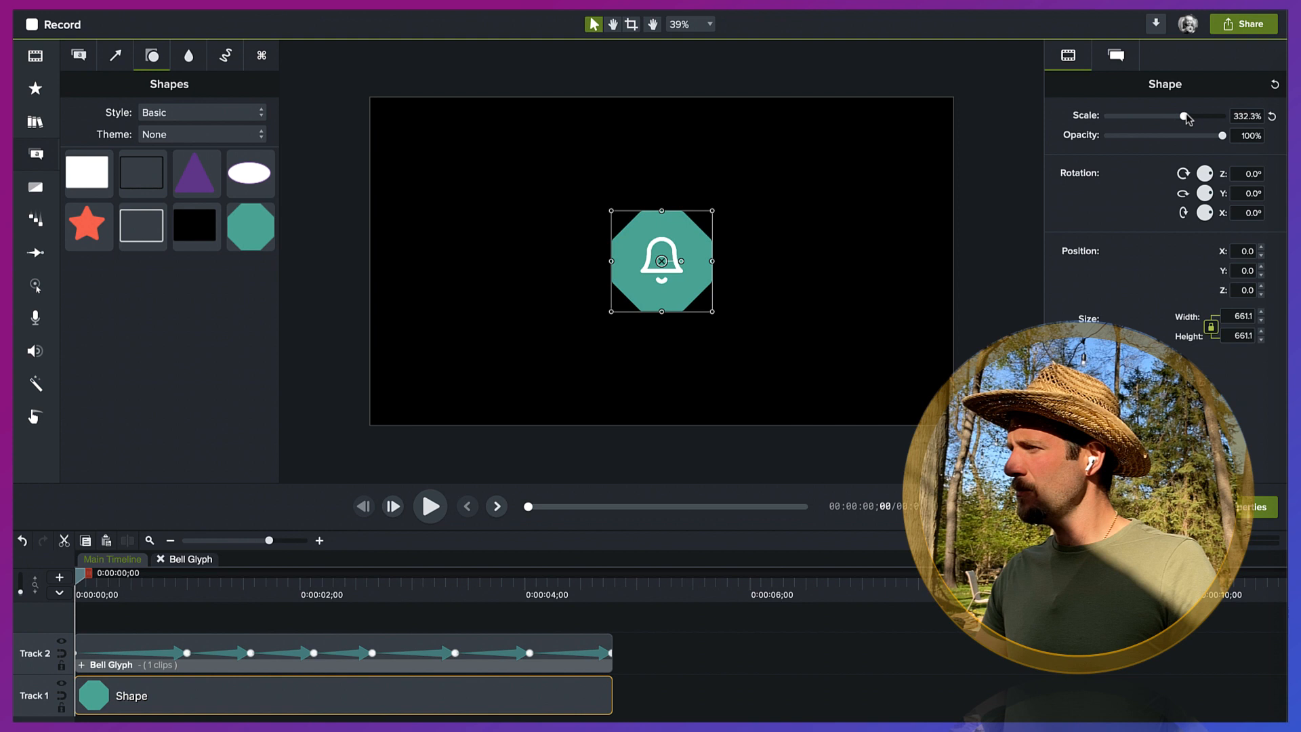
left_click_drag(1183, 115, 1198, 116)
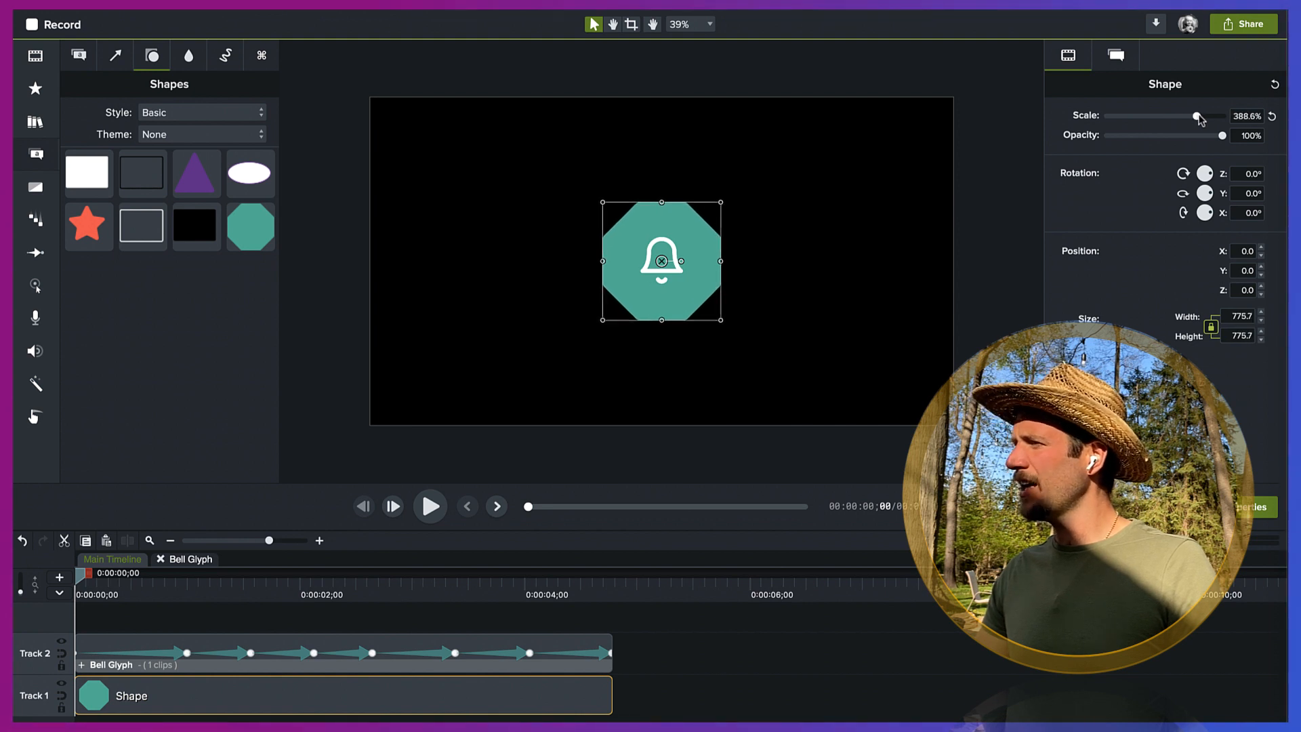
left_click_drag(1195, 115, 1202, 116)
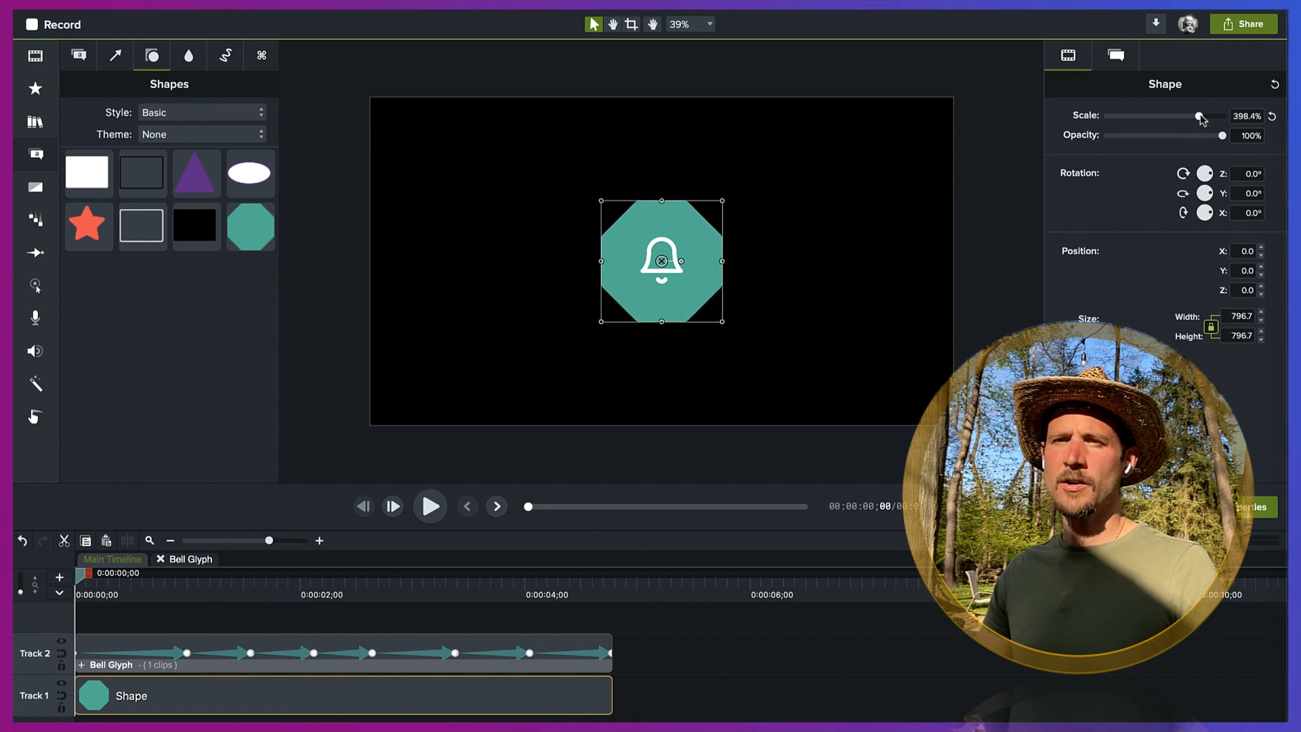
left_click_drag(1201, 116, 1200, 116)
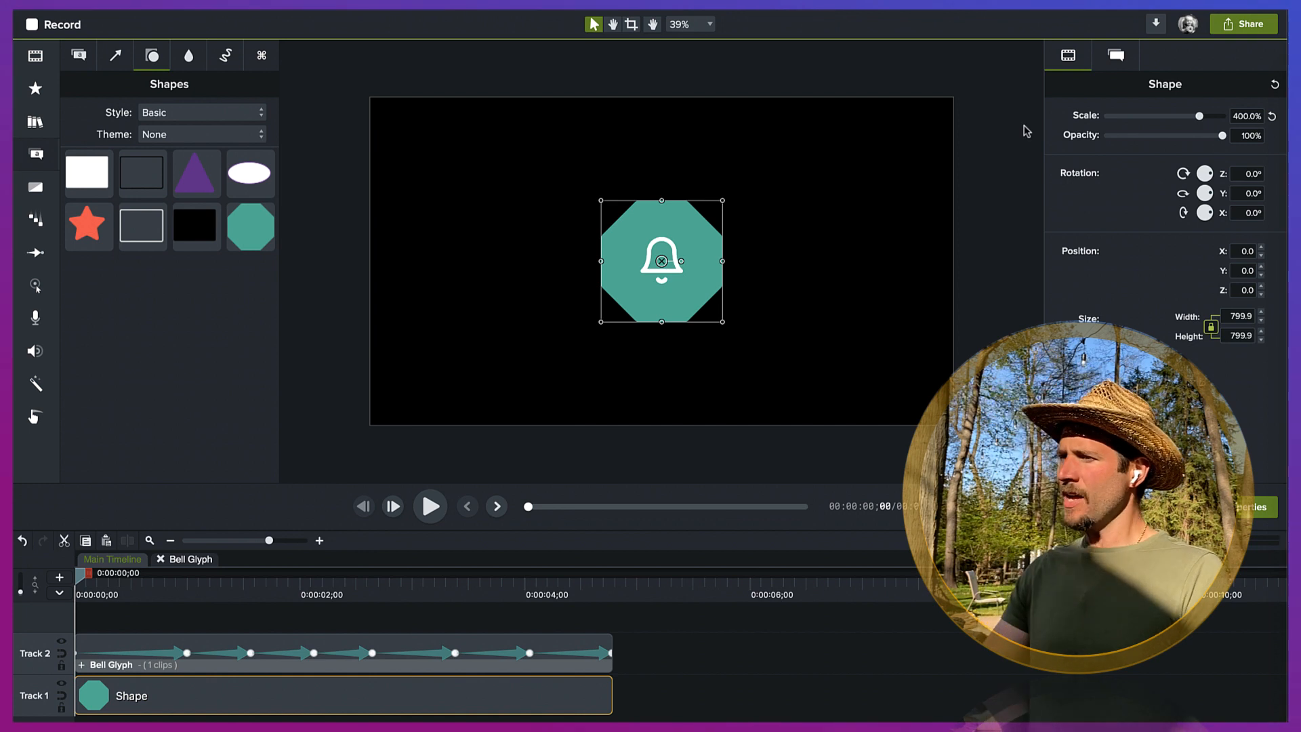
left_click(750, 341)
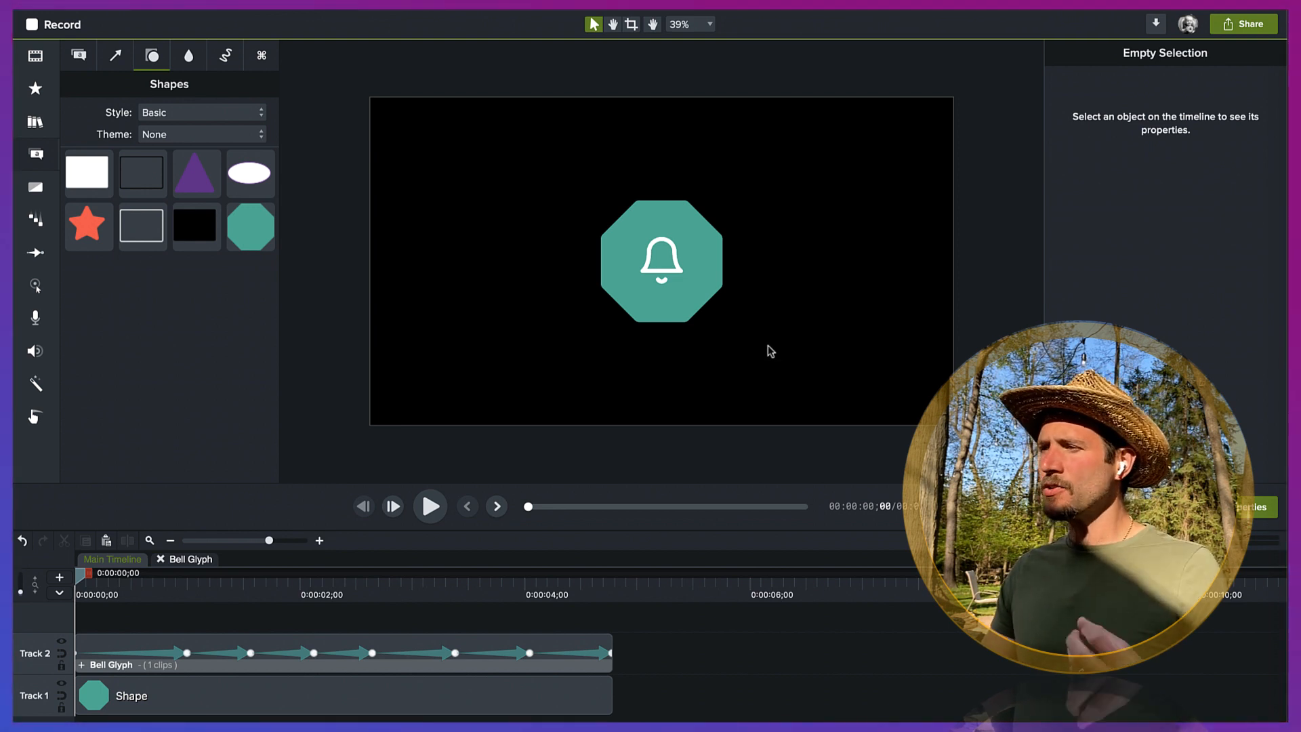
mouse_move(641, 343)
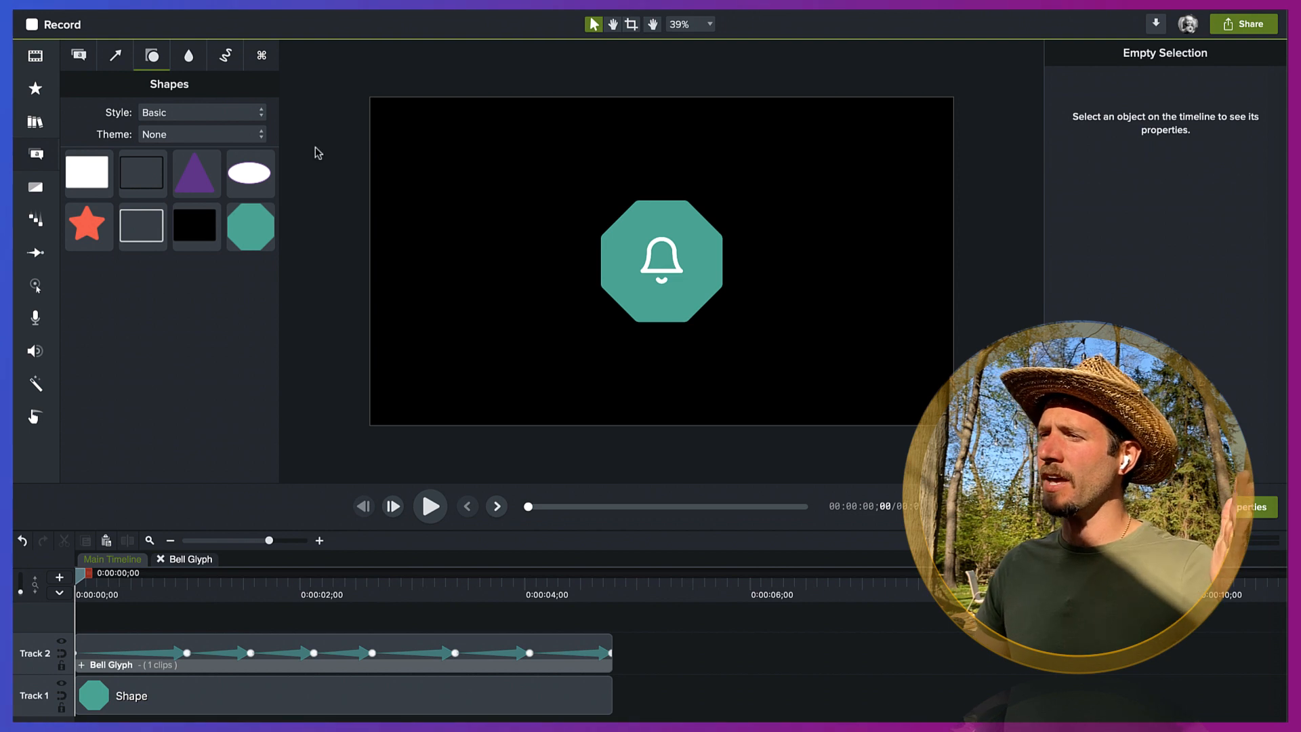
Step: Switch the shapes style to Bold and place the yellow circle on its own track
left_click(199, 112)
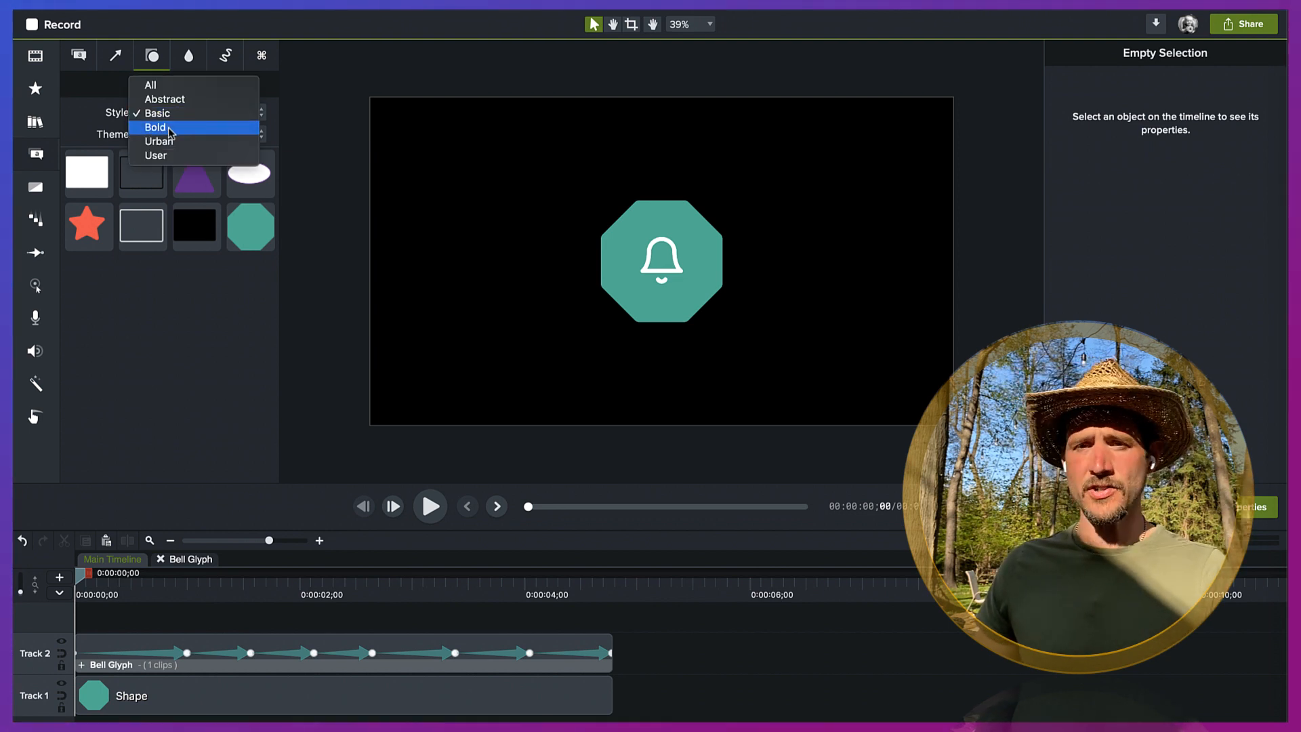
left_click(156, 127)
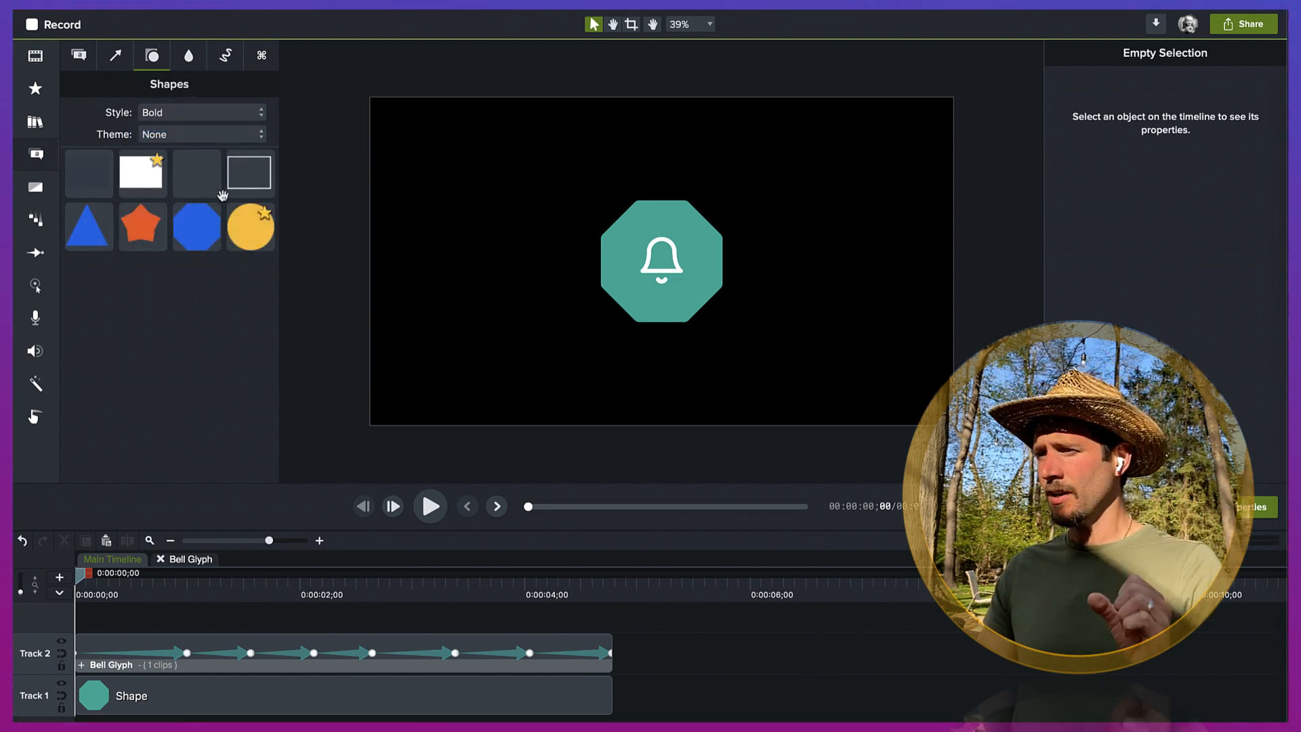
mouse_move(251, 231)
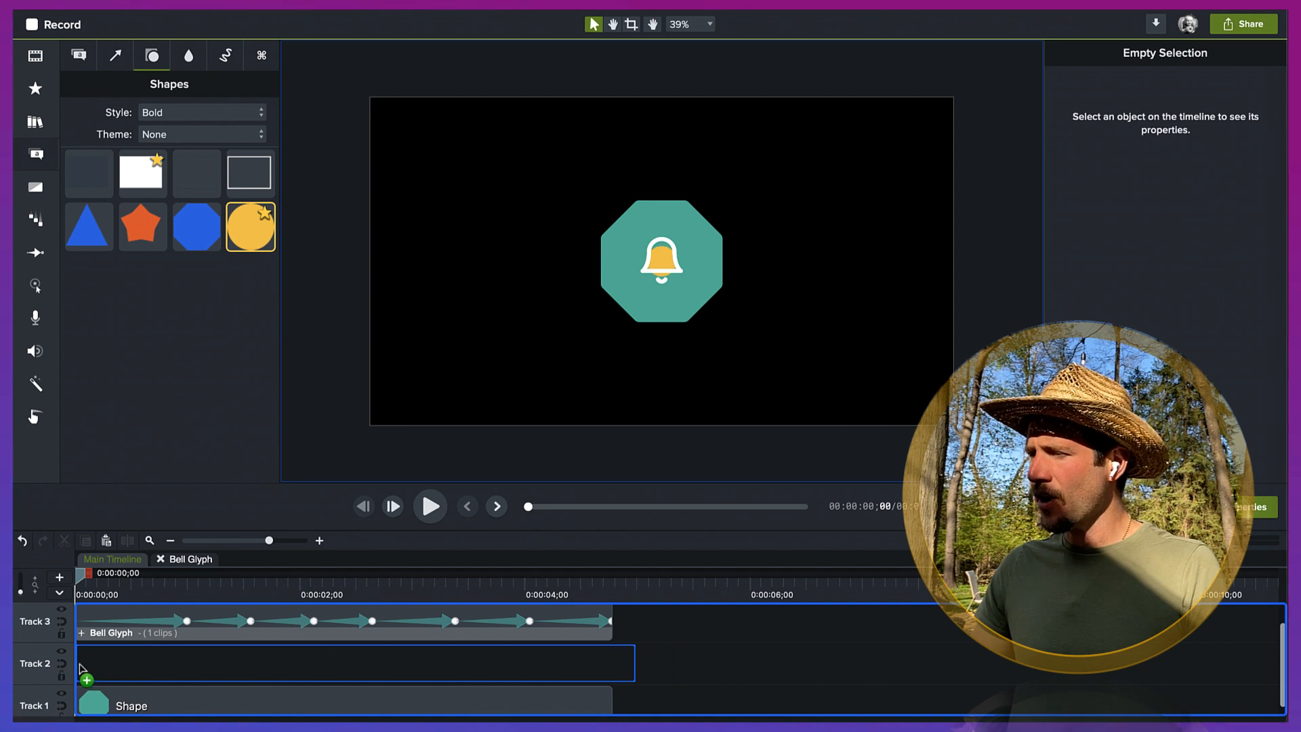
left_click(251, 226)
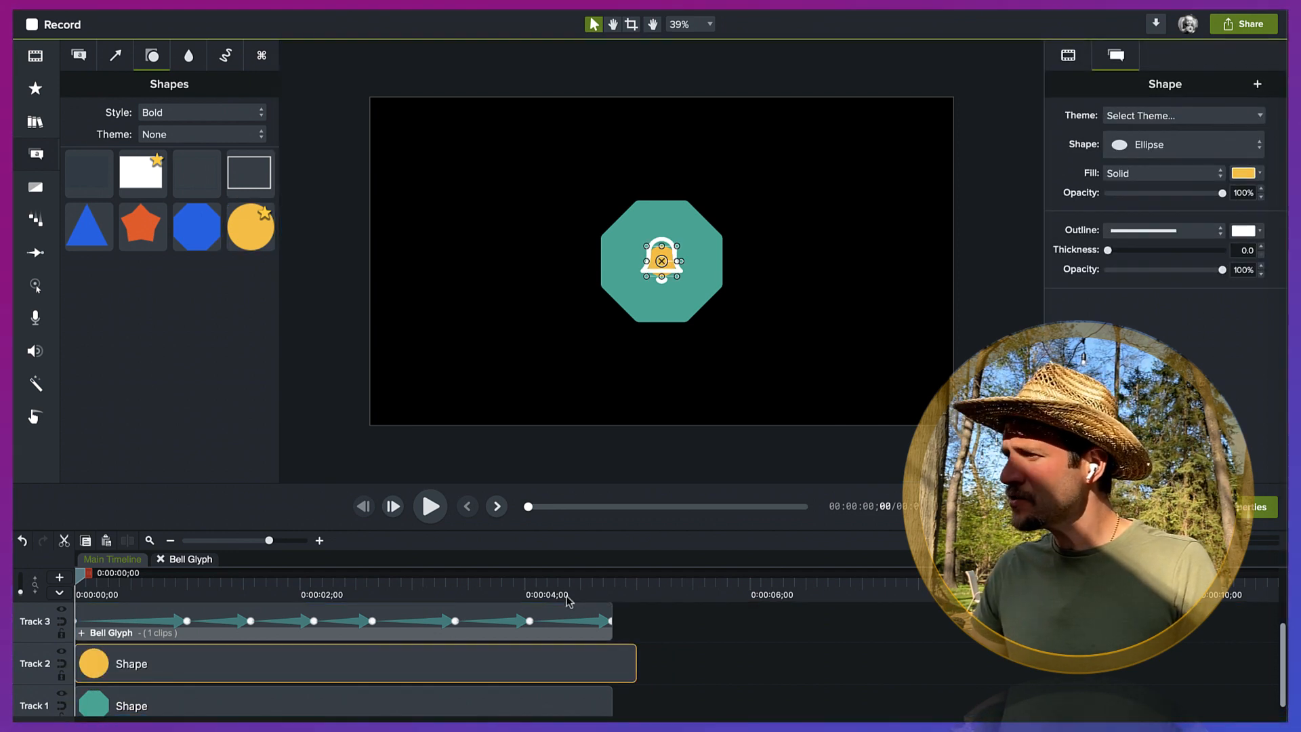
mouse_move(712, 248)
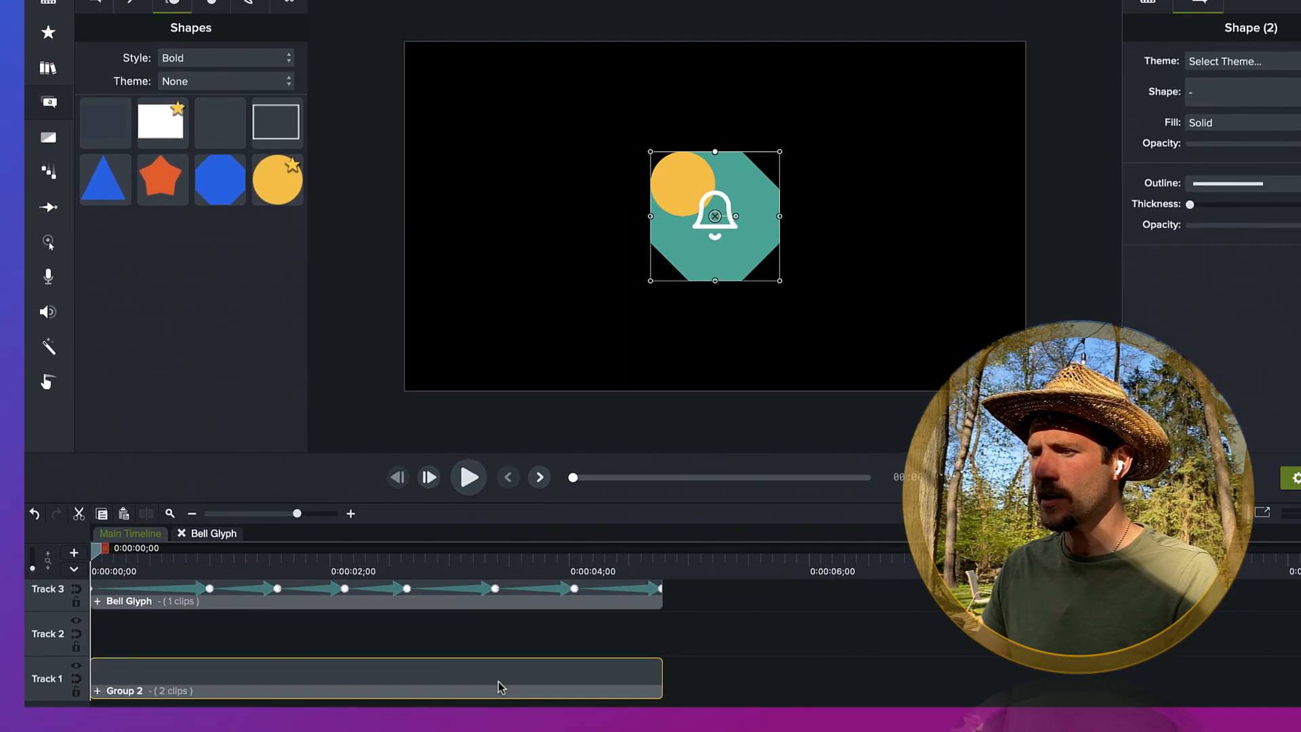
Step: Rename the octagon-and-circle group 'Icon Rectangle' and drag circle copies to the corners
left_click(367, 690)
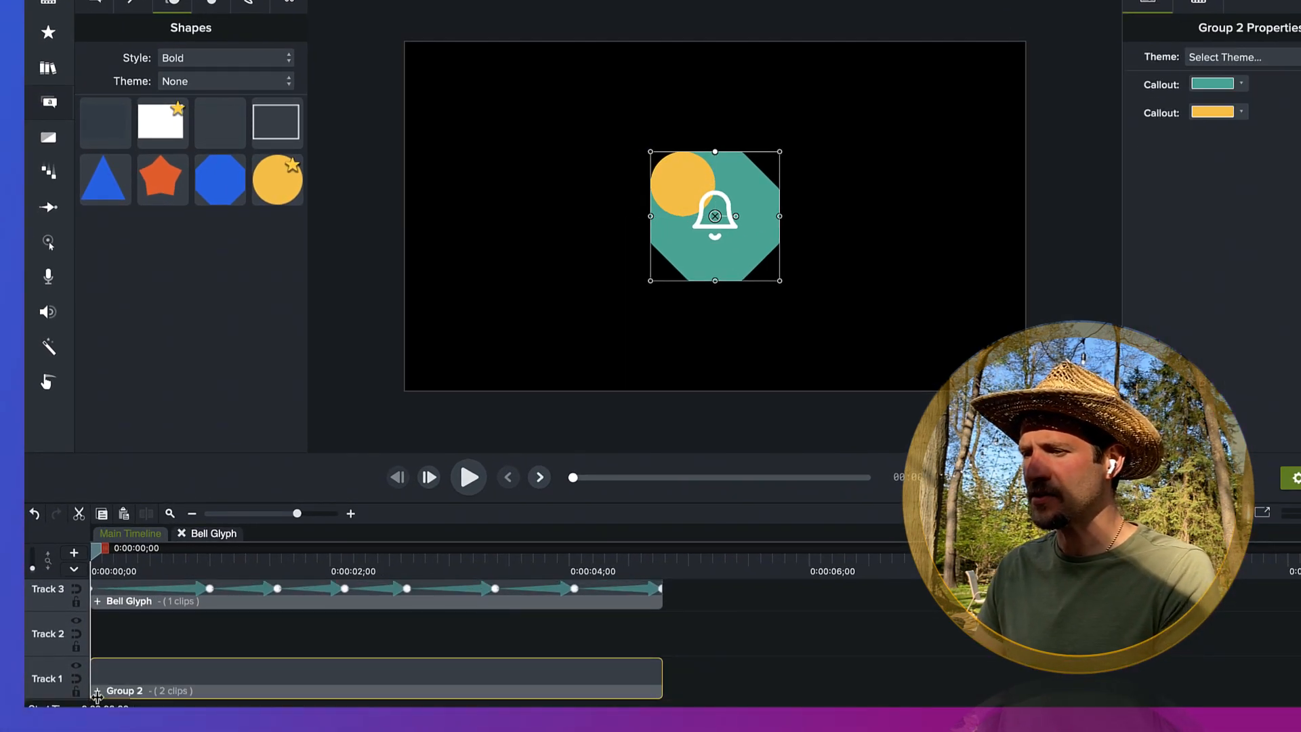
right_click(154, 703)
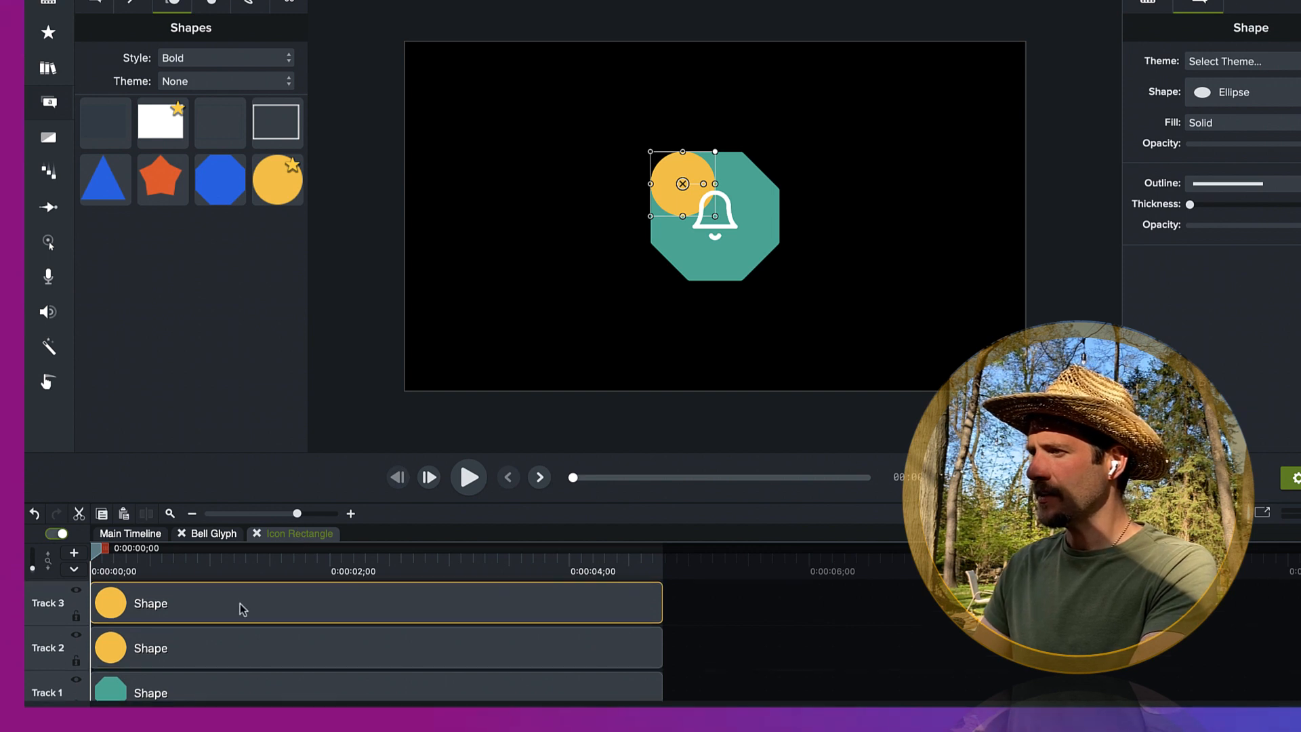
left_click_drag(682, 183, 683, 238)
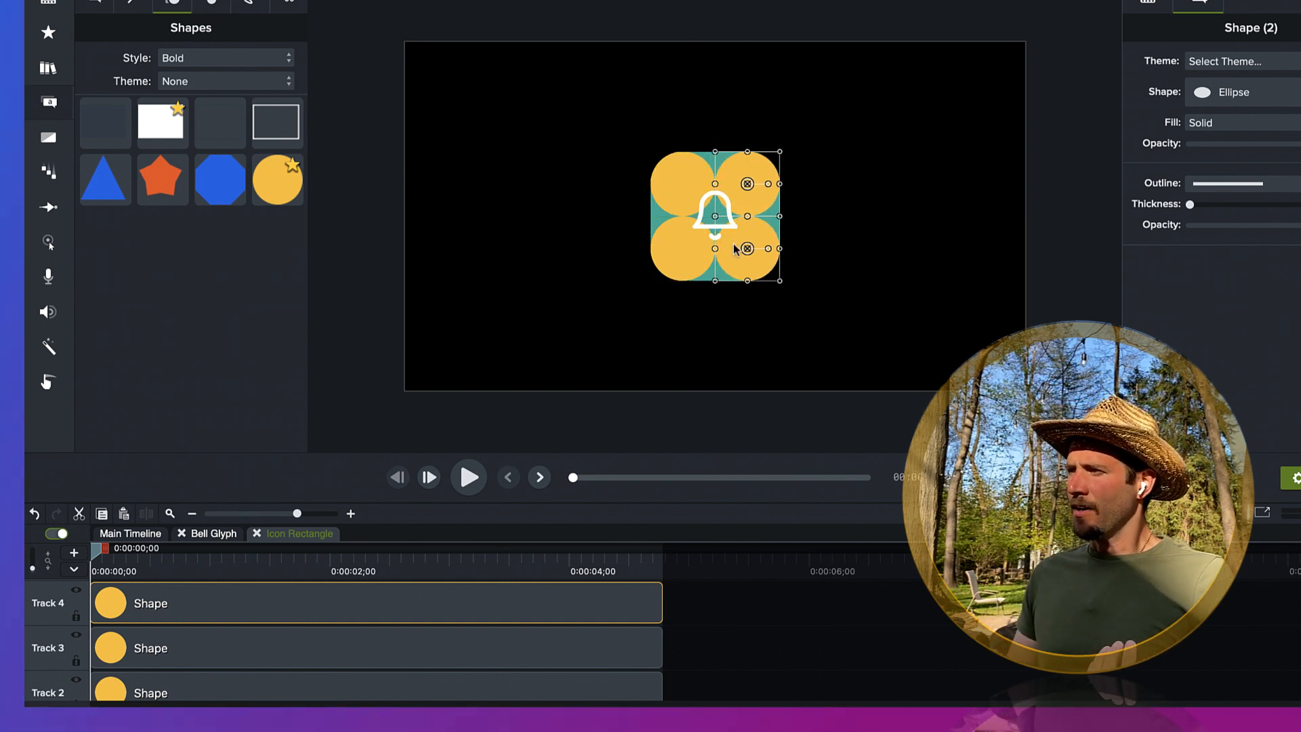
mouse_move(220, 616)
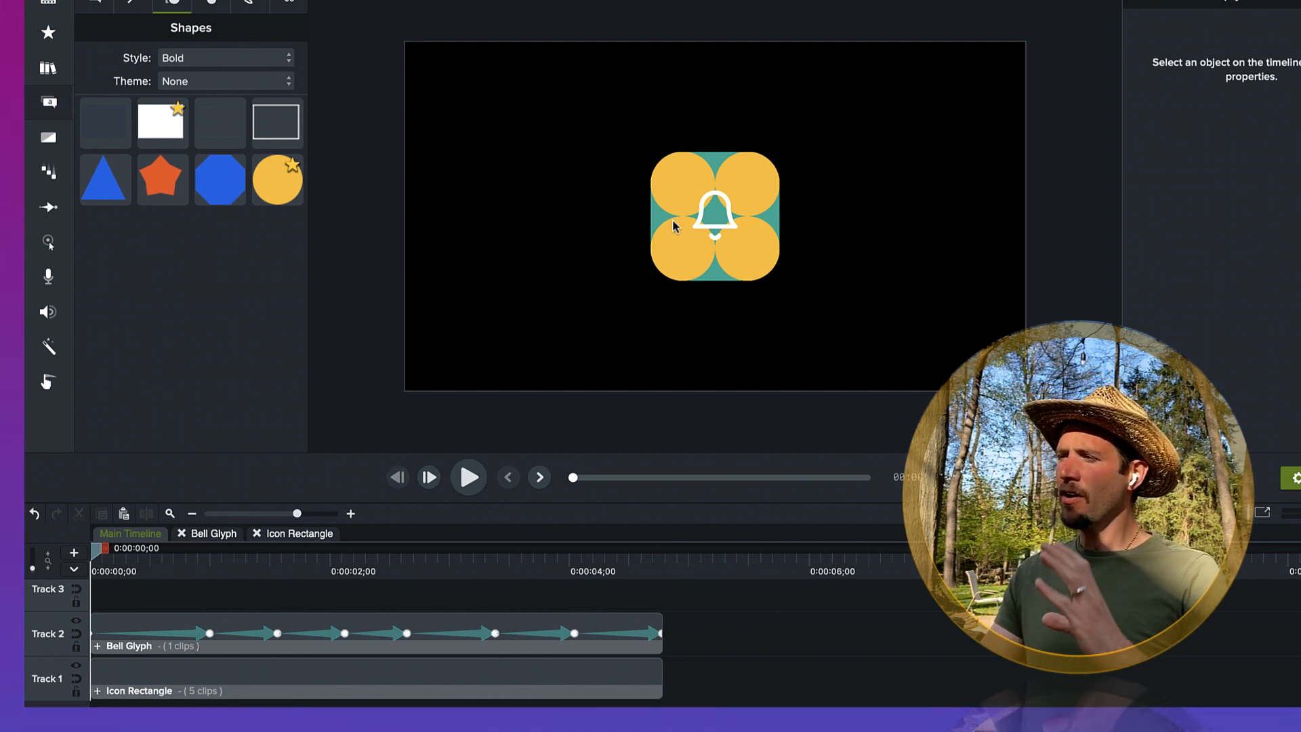
mouse_move(687, 242)
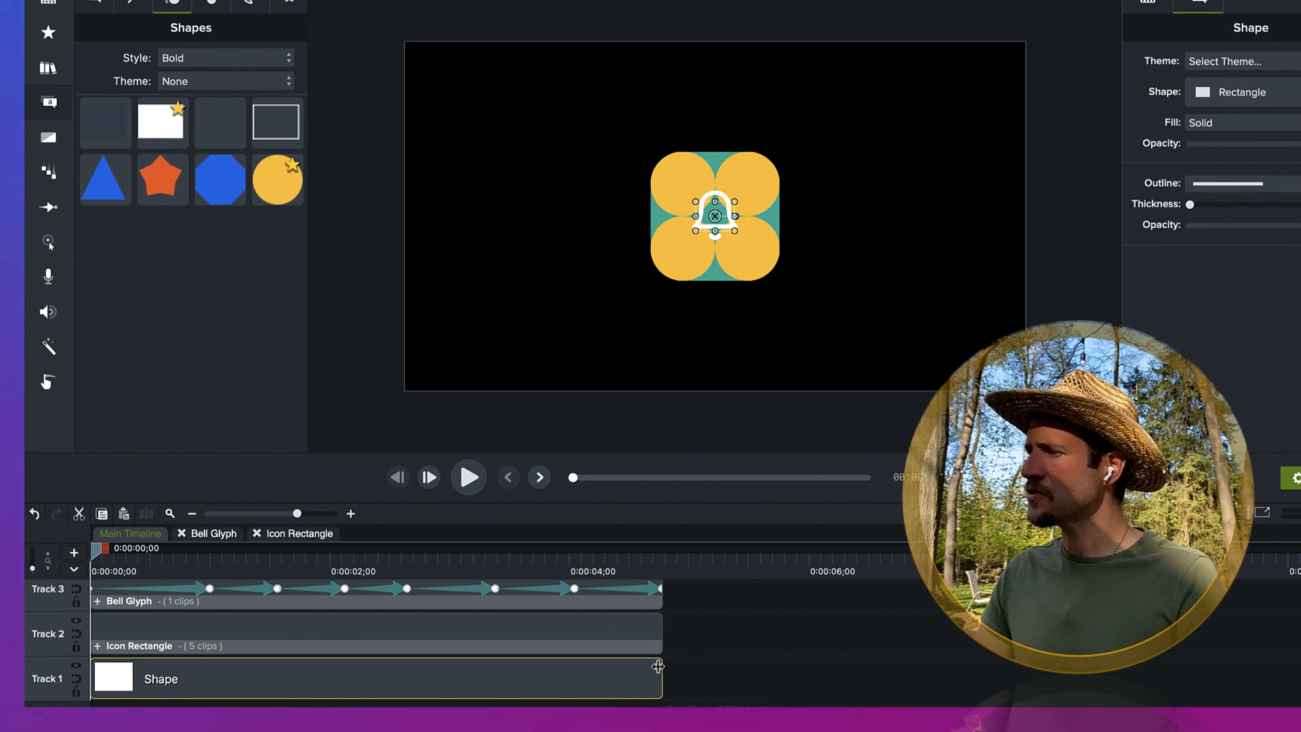
Step: Enlarge the rectangle into a big square backdrop and fill it red from My Colors
left_click_drag(716, 233, 585, 341)
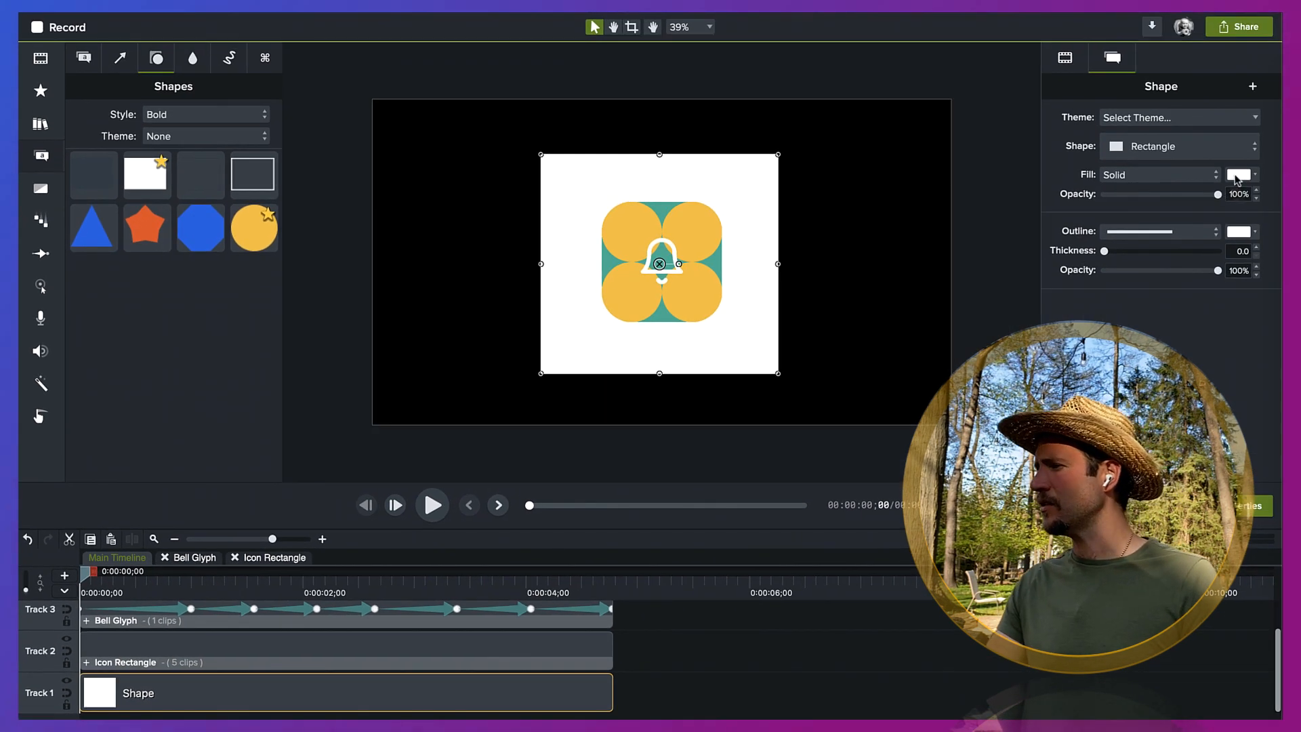
left_click(1244, 175)
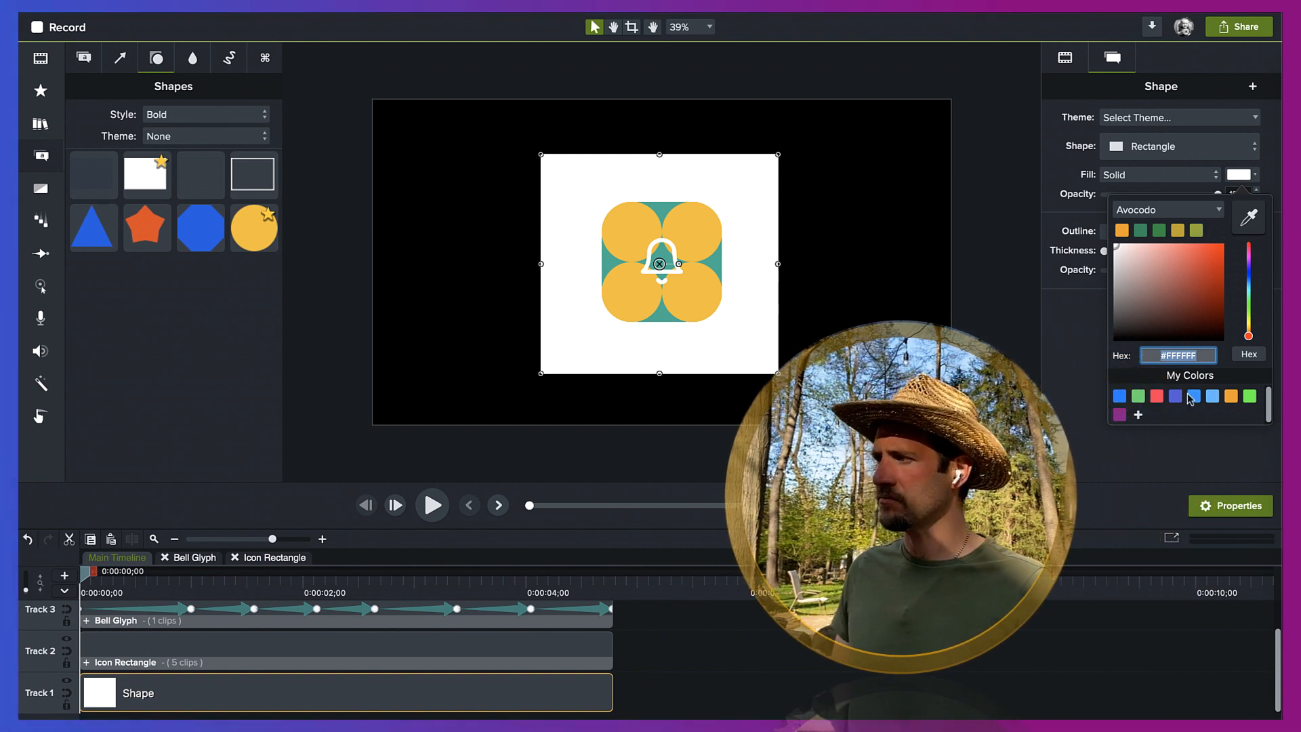
left_click(1175, 396)
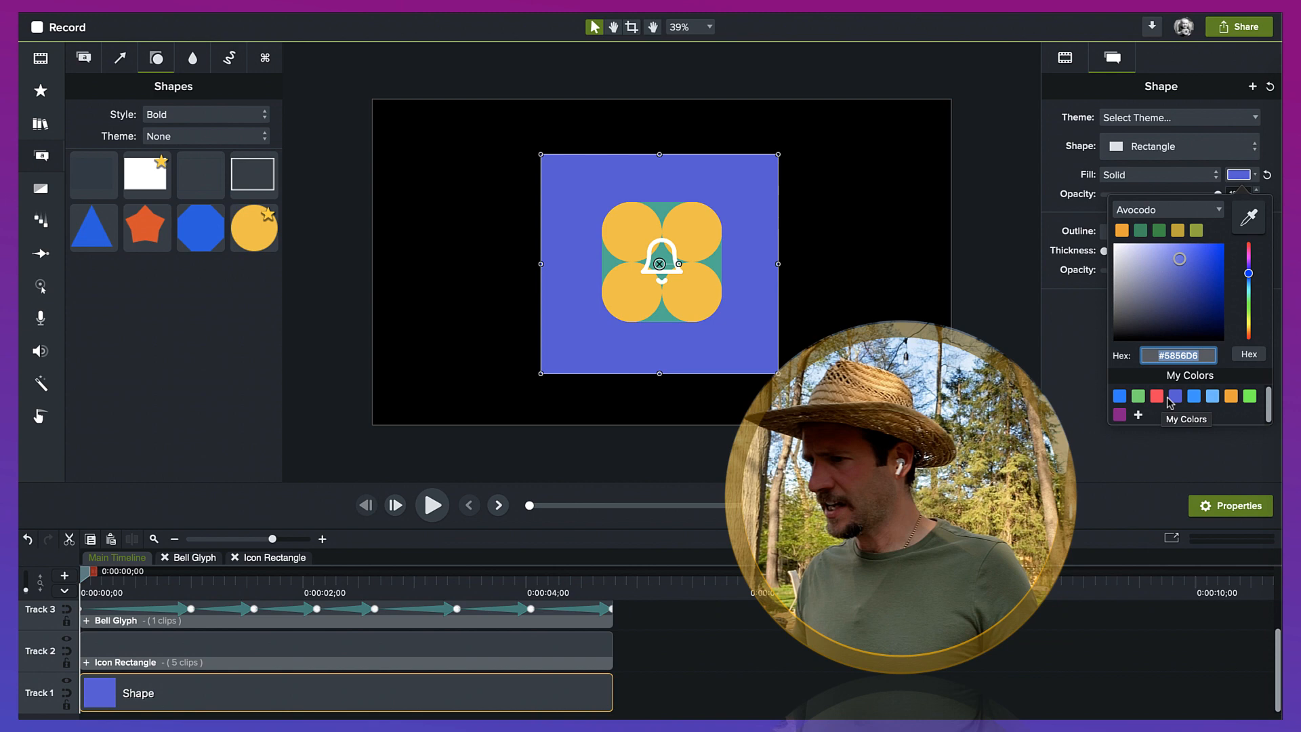
left_click(1157, 395)
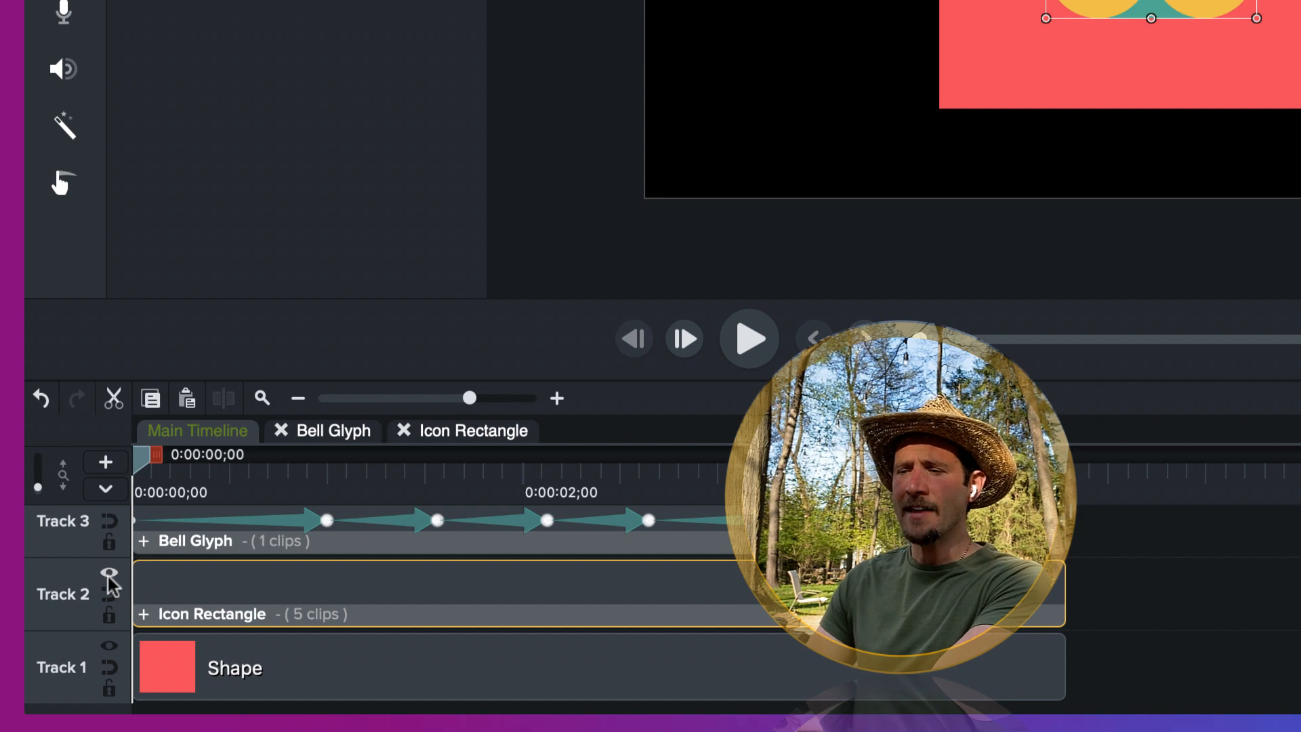
Step: Turn on alpha track matte on Track 2 so Icon Rectangle masks the red square
left_click(107, 573)
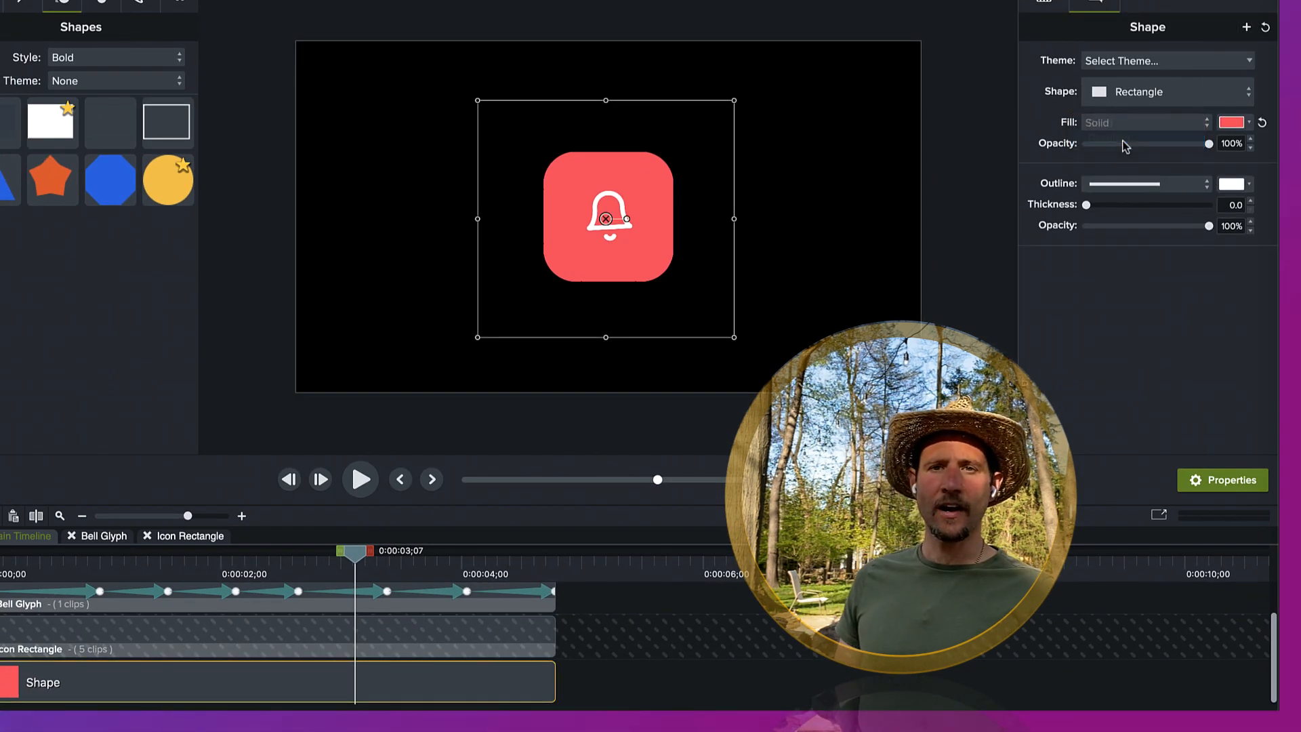
left_click(1145, 123)
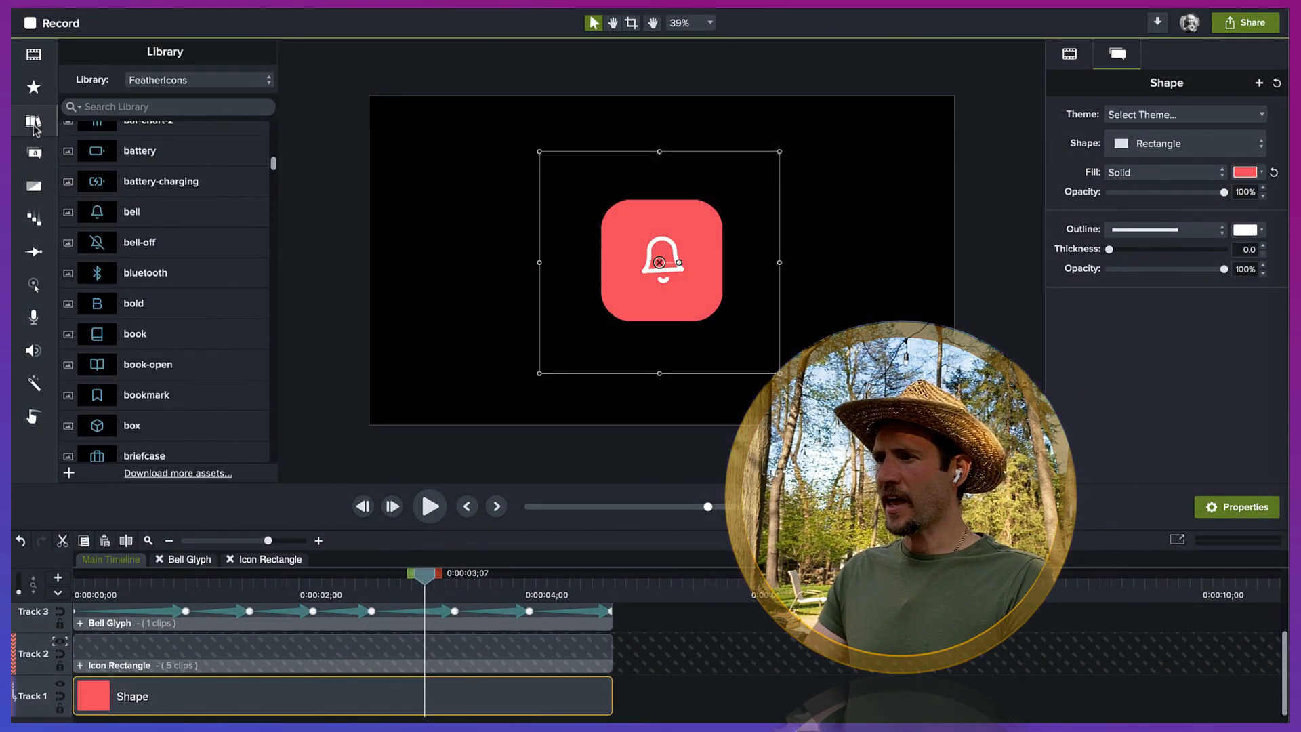
Step: Switch to the JD Gradients library and drop Indigo Gradient JD onto the Track 1 shape
left_click(197, 80)
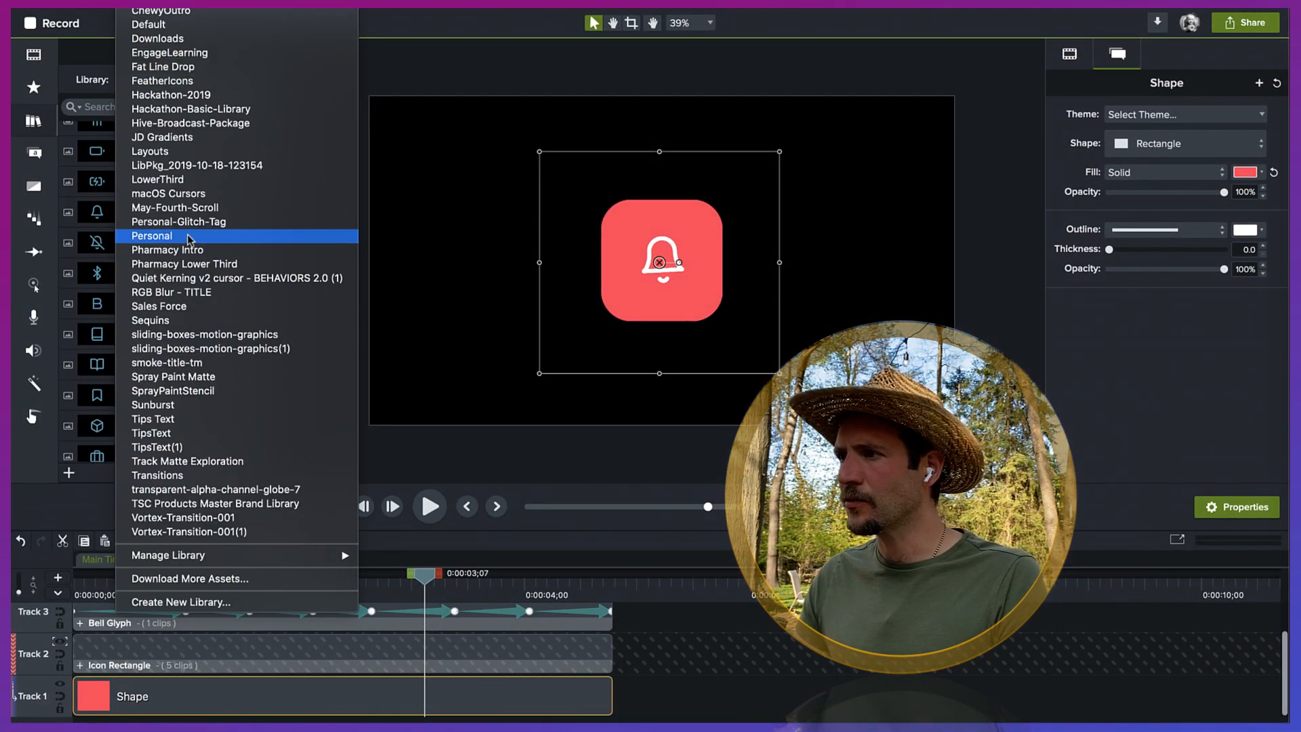
mouse_move(187, 180)
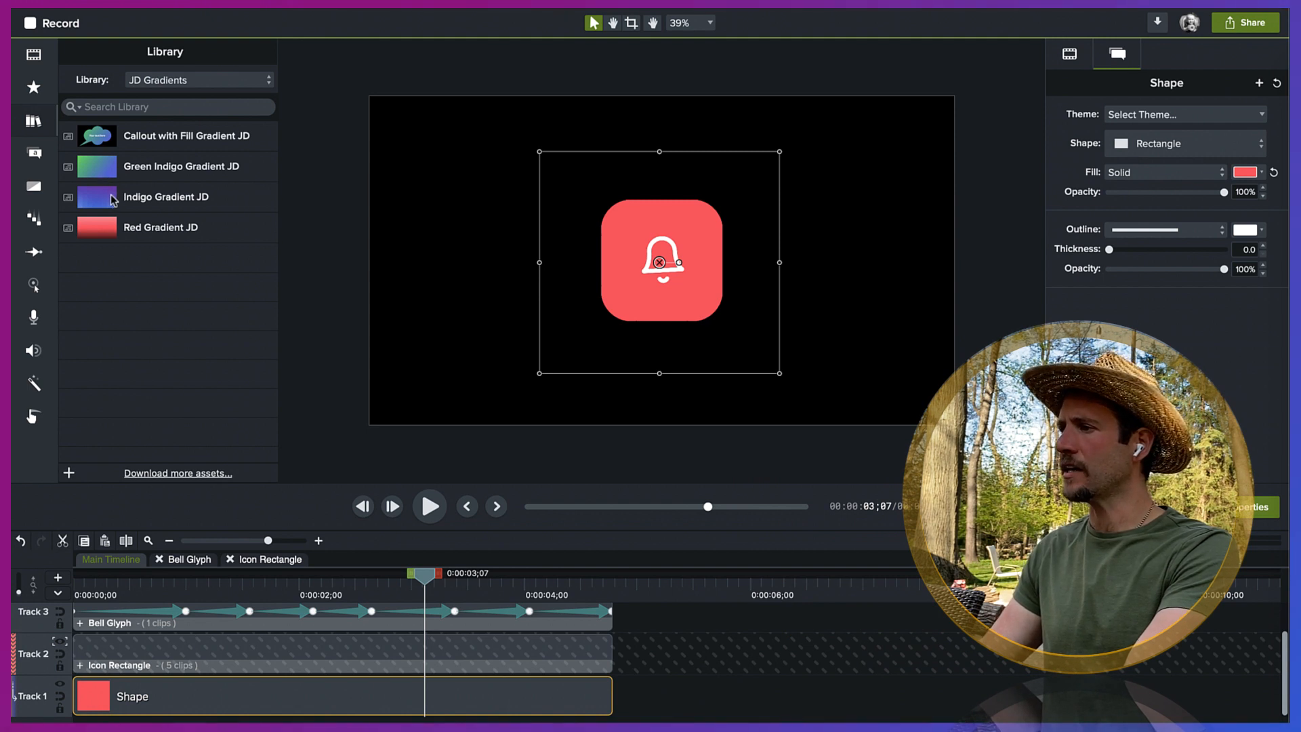
left_click_drag(96, 197, 668, 266)
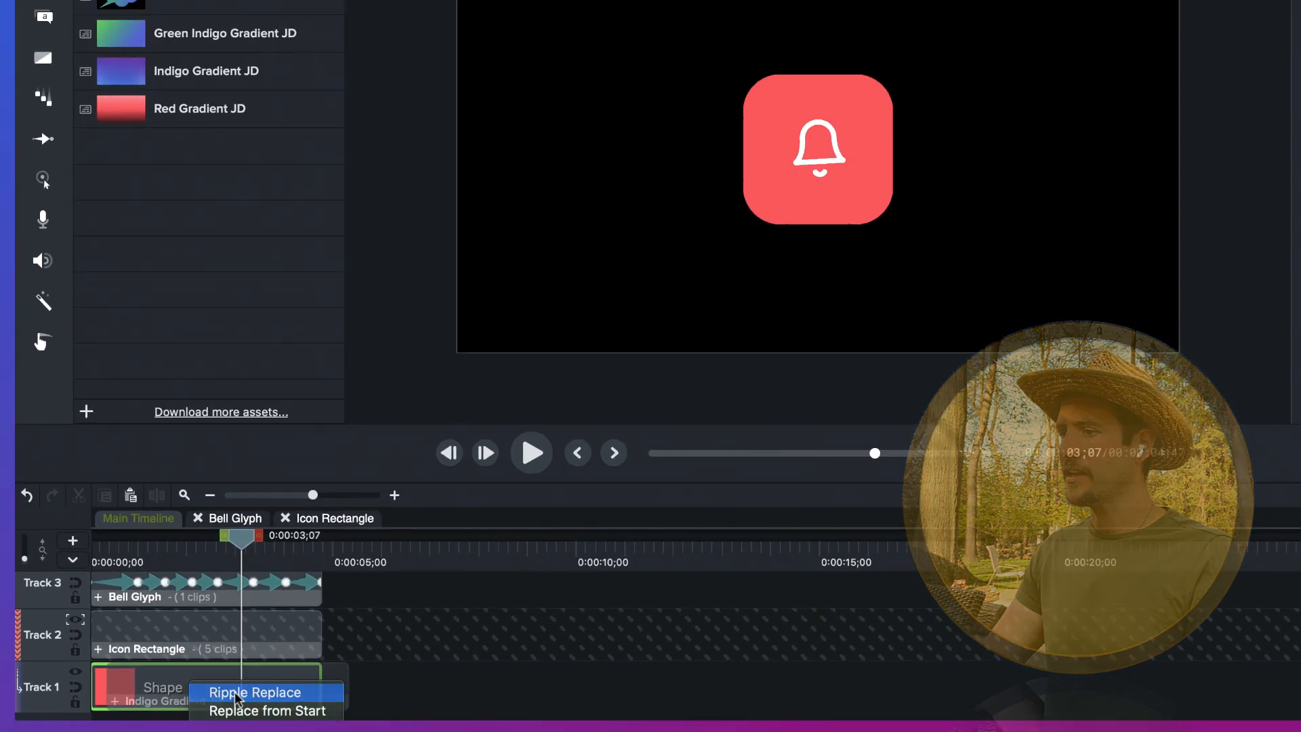
Step: Ripple Replace the red shape with Indigo Gradient JD and preview the swinging bell
left_click(256, 692)
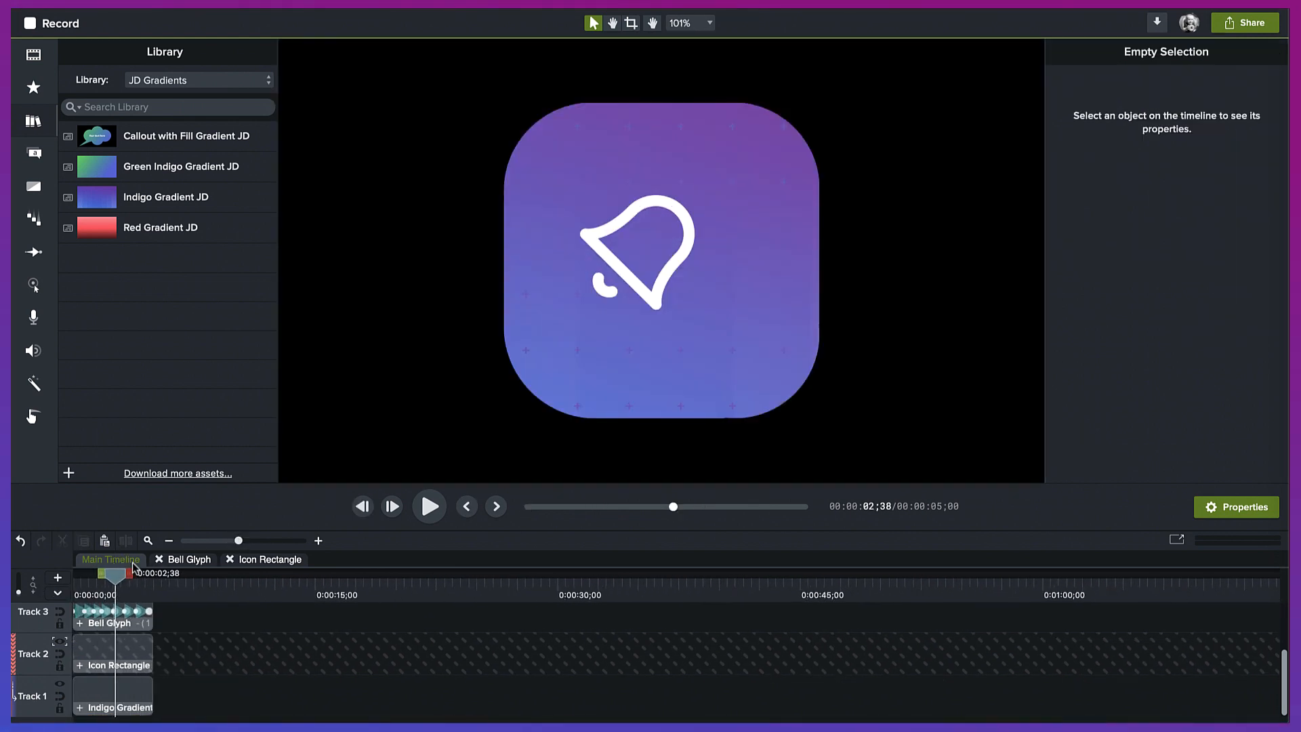
left_click(429, 507)
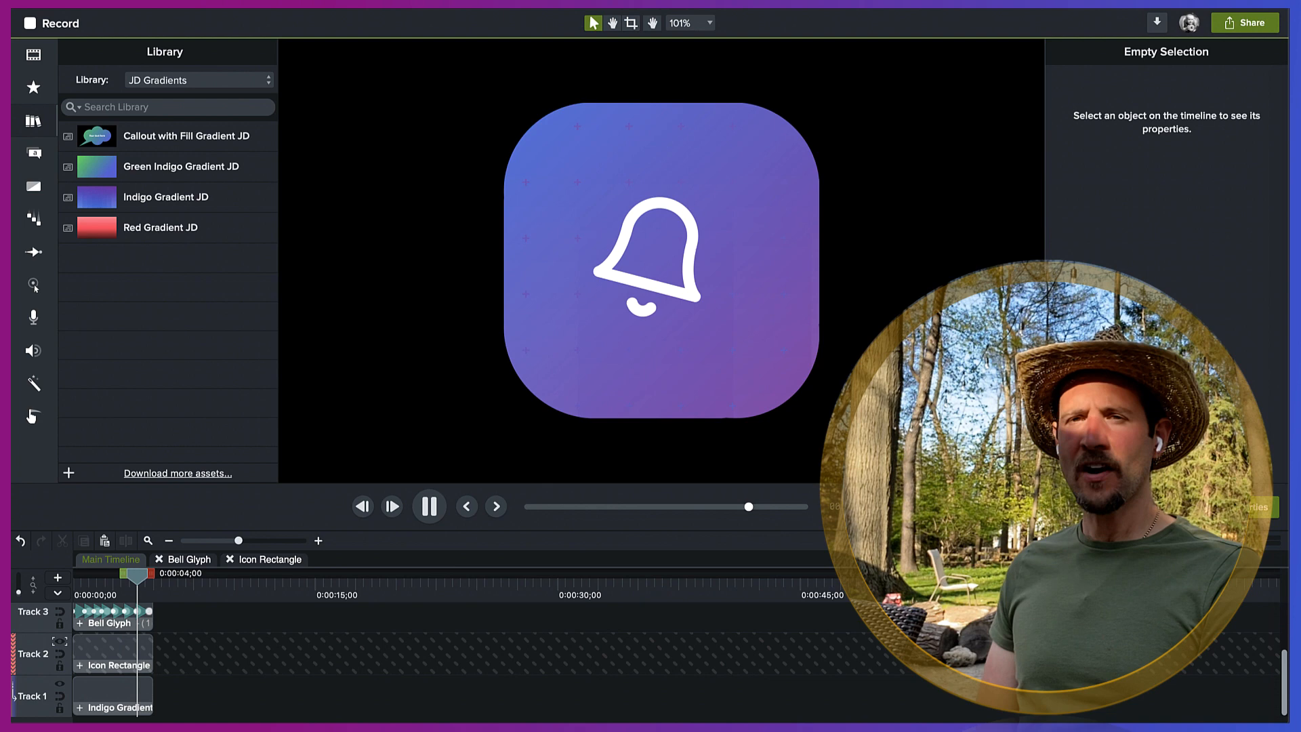
left_click(429, 506)
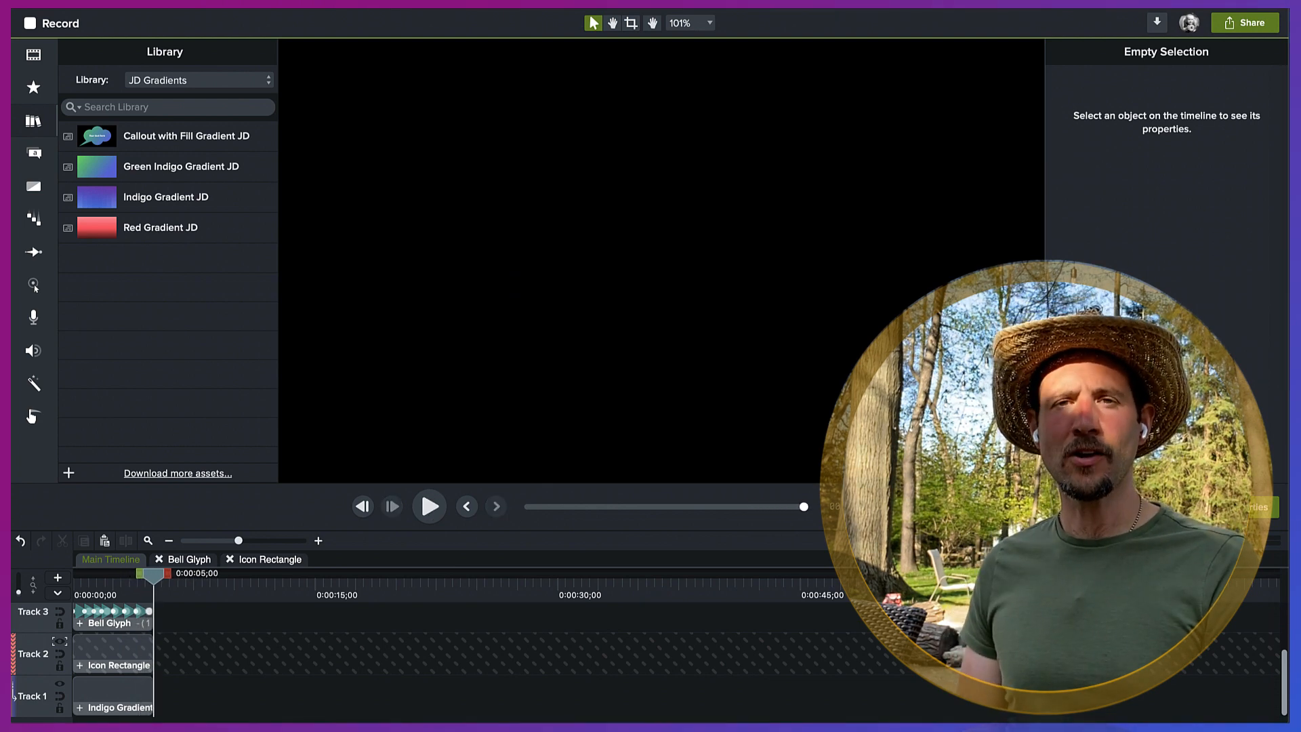